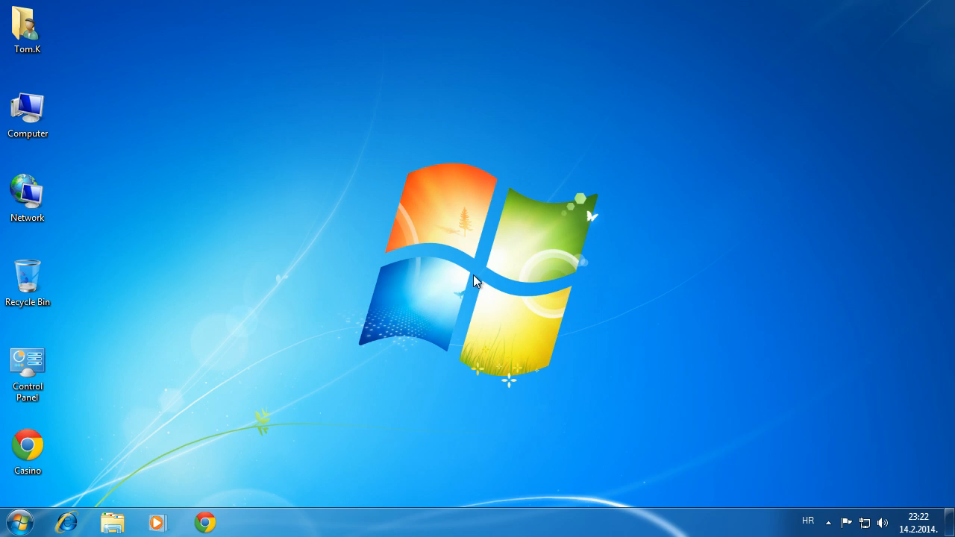
mouse_move(77, 446)
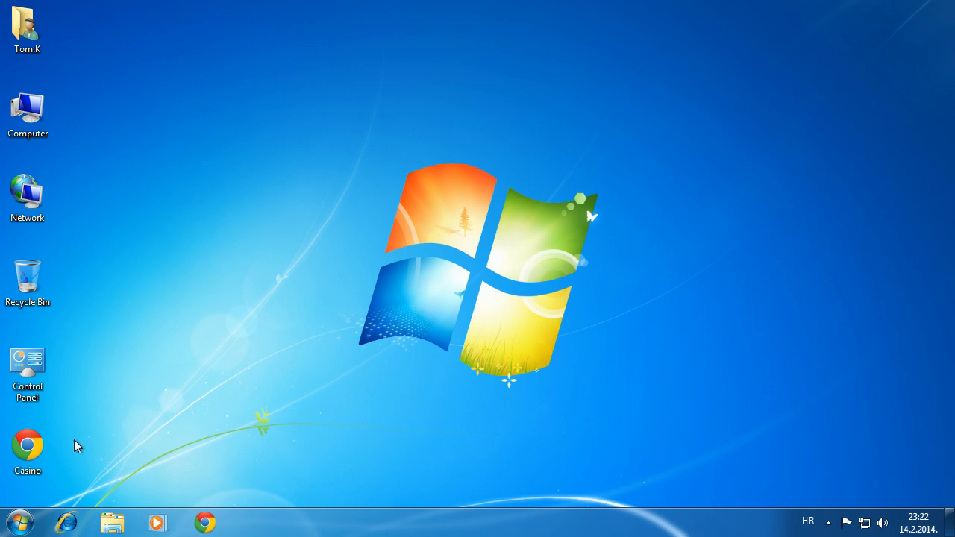
Launch the local Casino page with the Disk Destroyer jackpot at 5 credits.
double_click(27, 445)
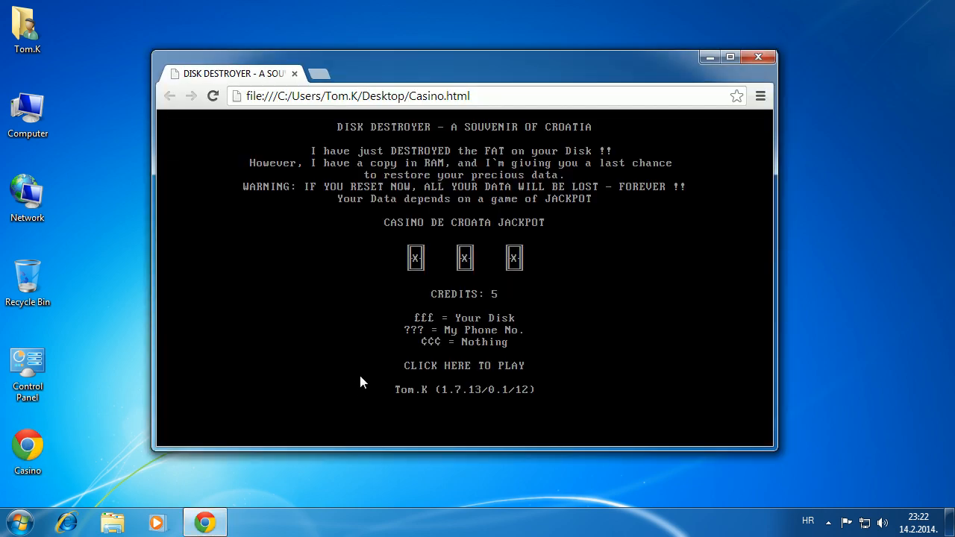
mouse_move(332, 319)
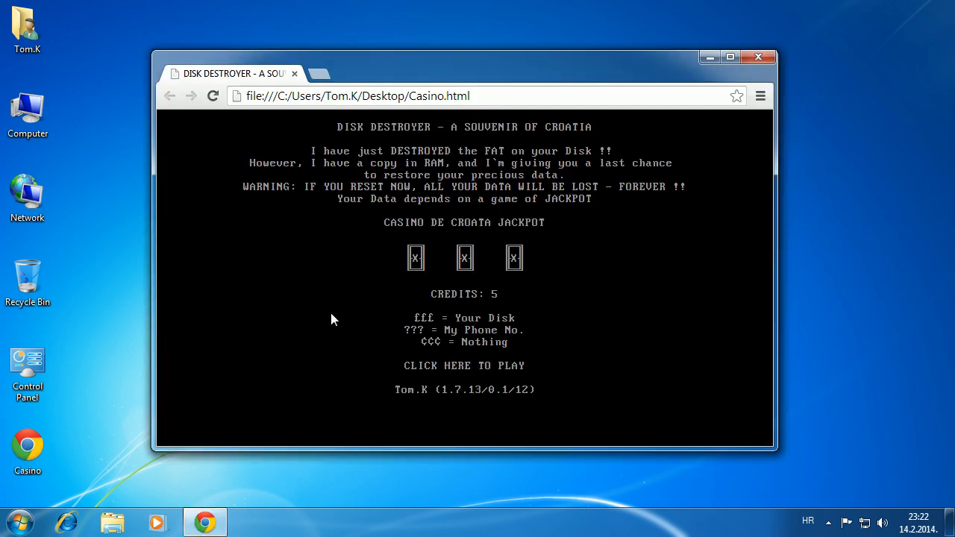
mouse_move(373, 382)
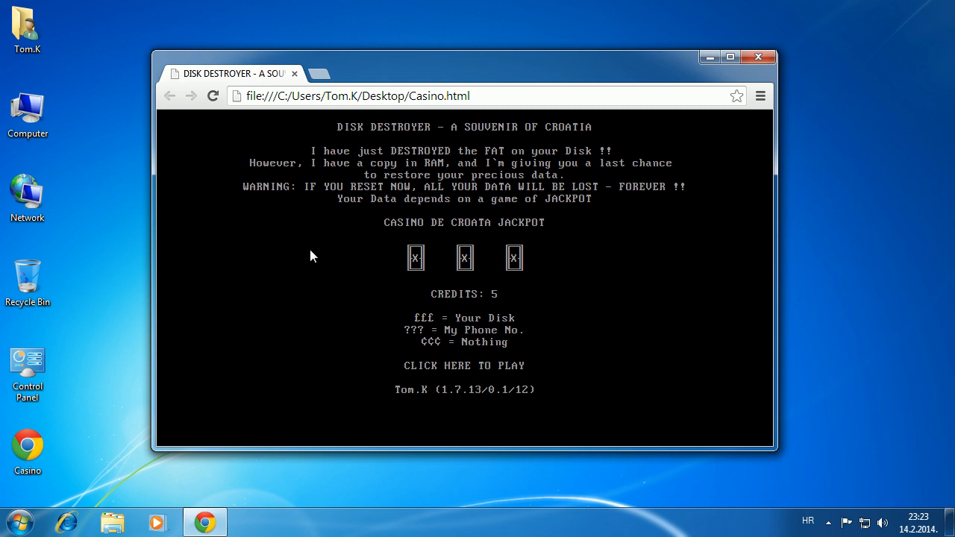
mouse_move(316, 134)
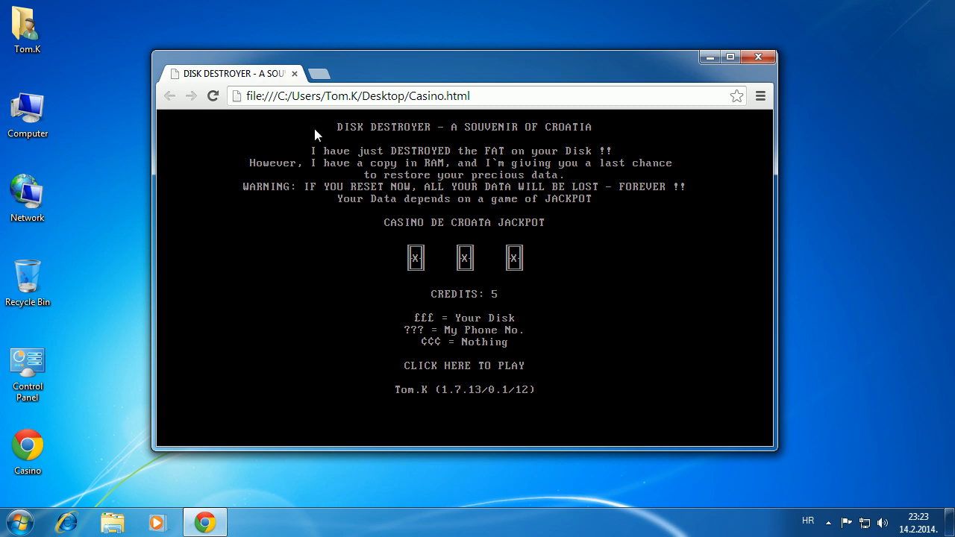
mouse_move(366, 274)
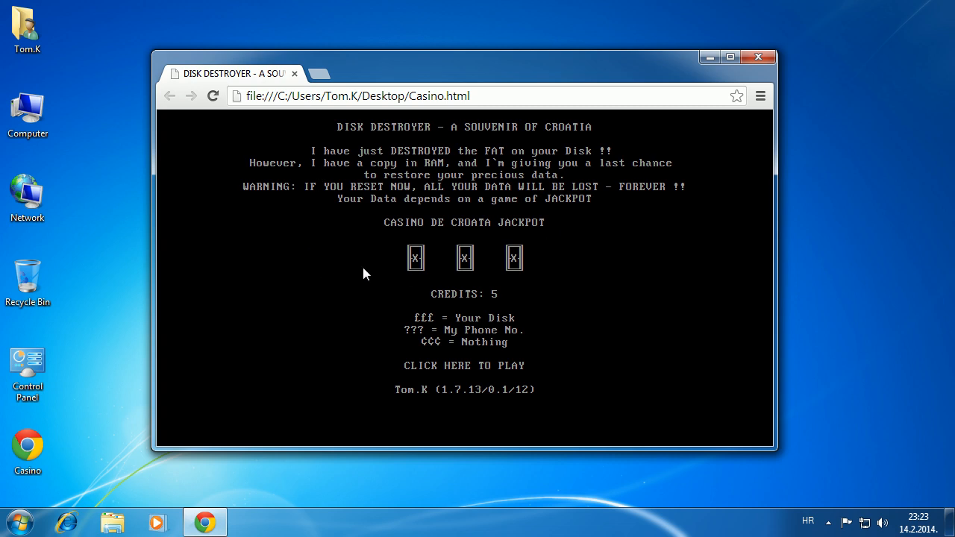
mouse_move(394, 263)
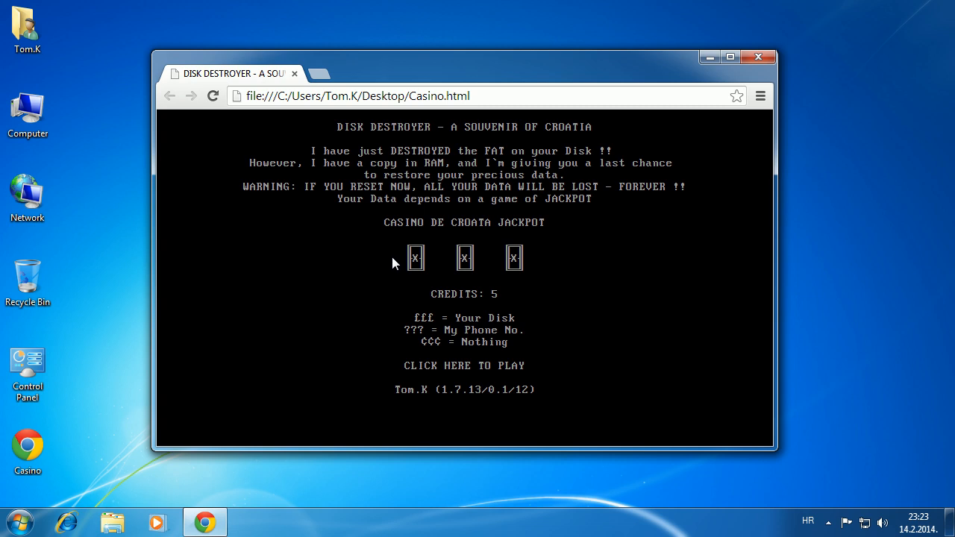
mouse_move(400, 270)
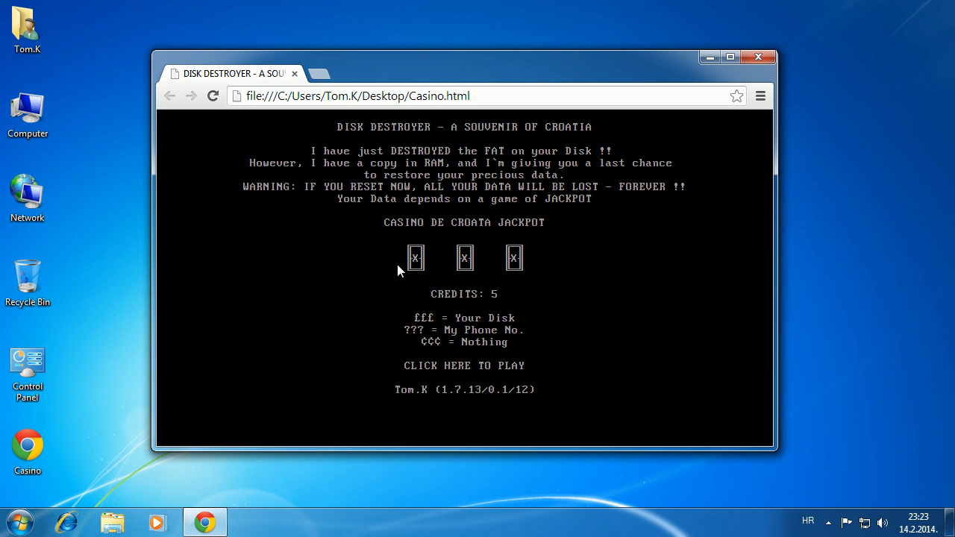
mouse_move(523, 364)
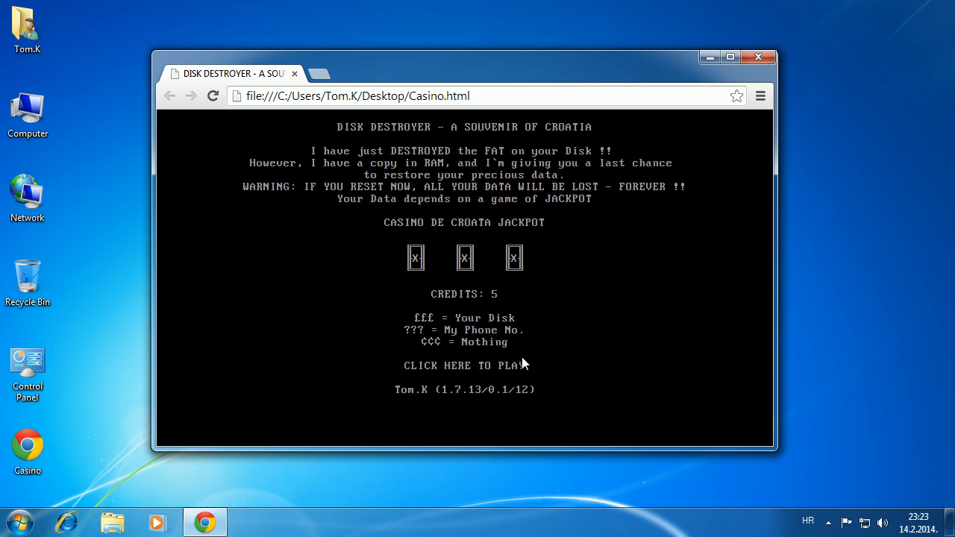
mouse_move(567, 351)
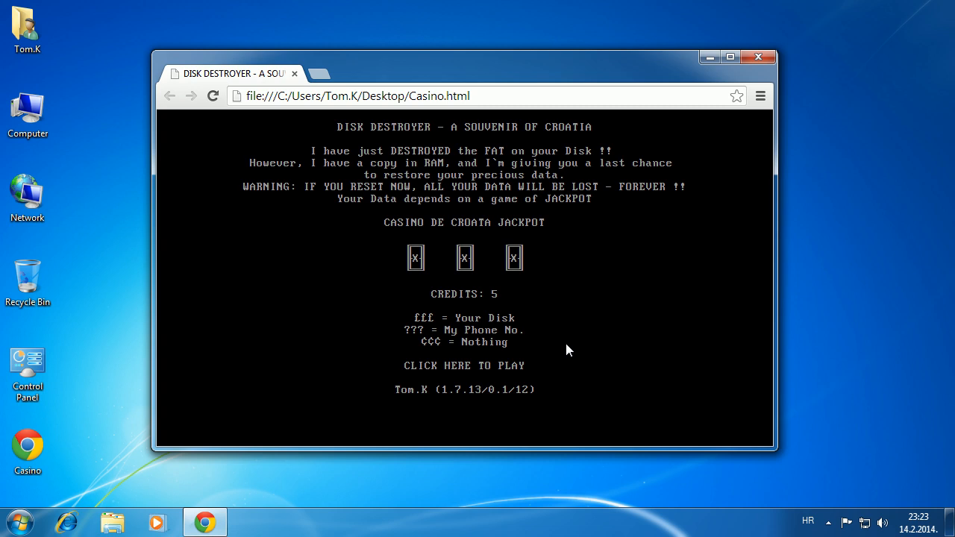
mouse_move(516, 388)
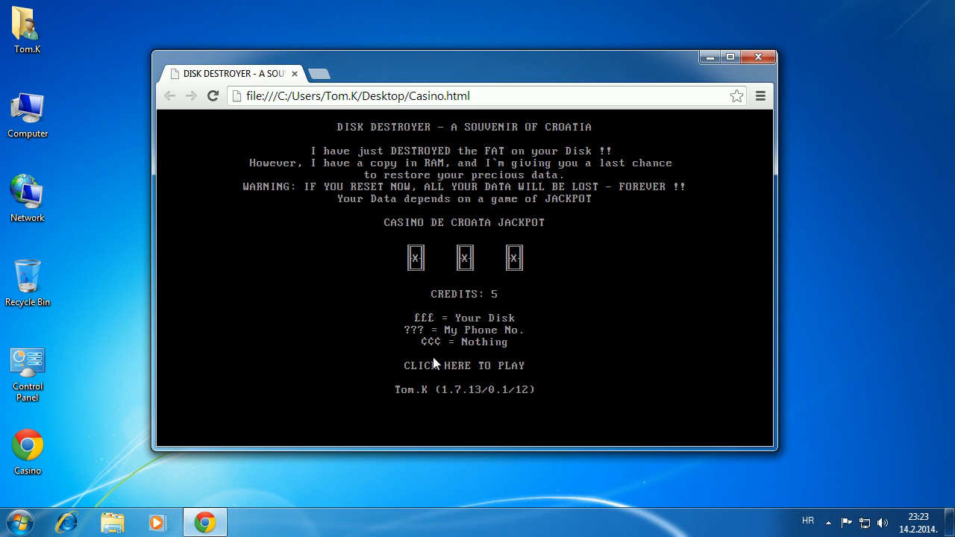
mouse_move(456, 373)
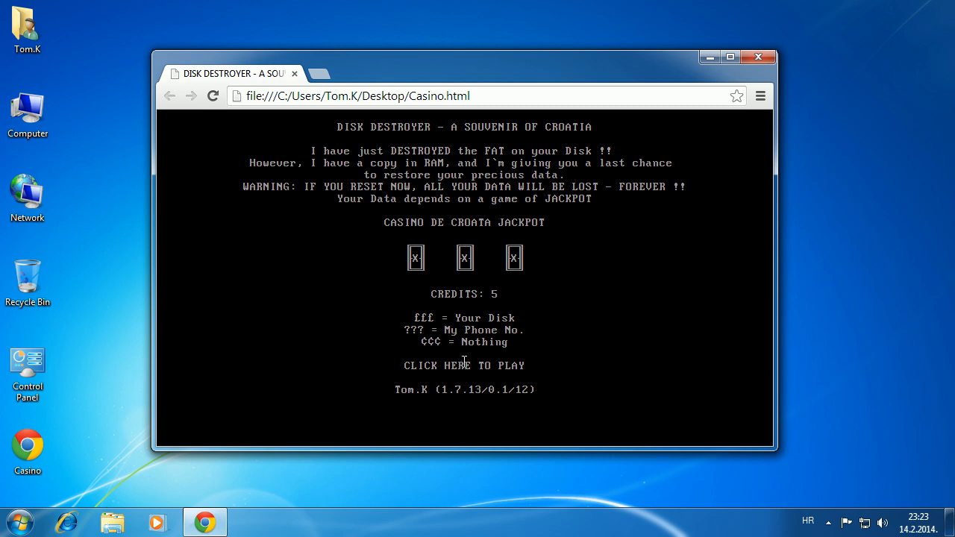
Spin the jackpot reels repeatedly, spending the first credits on losing rounds.
left_click(464, 364)
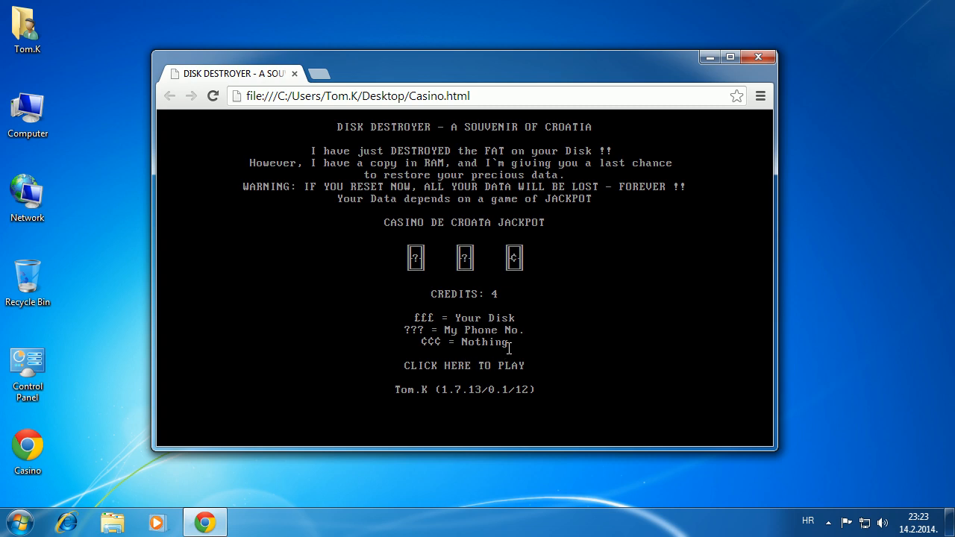
left_click(462, 366)
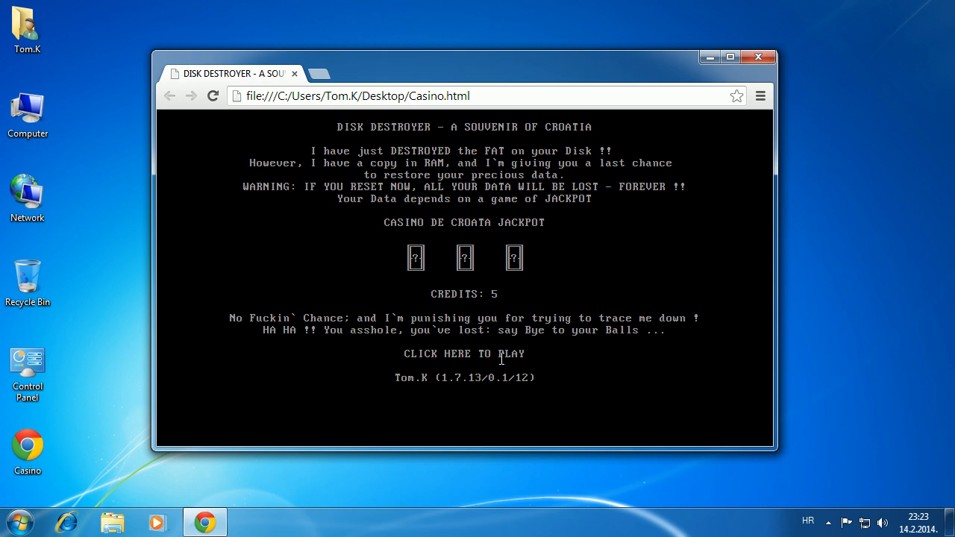
mouse_move(491, 355)
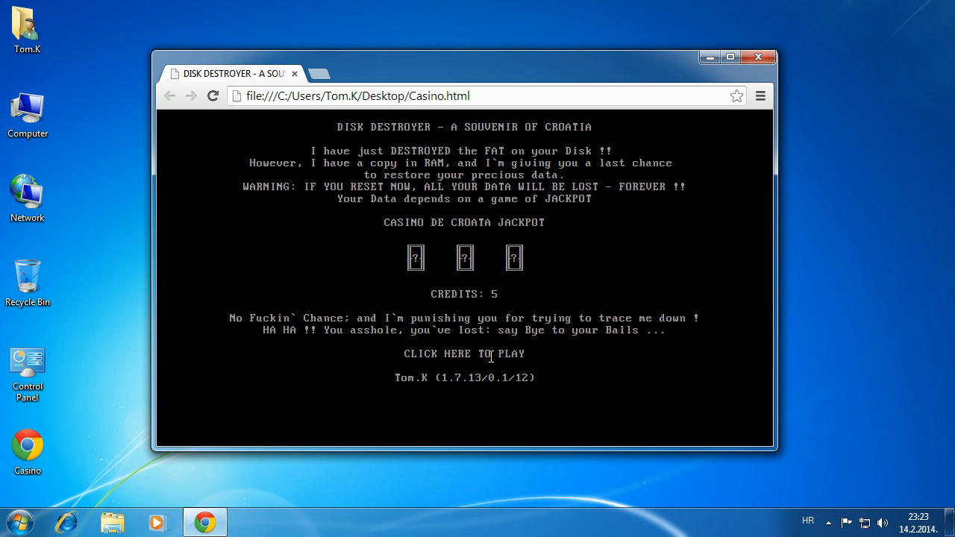
left_click(463, 352)
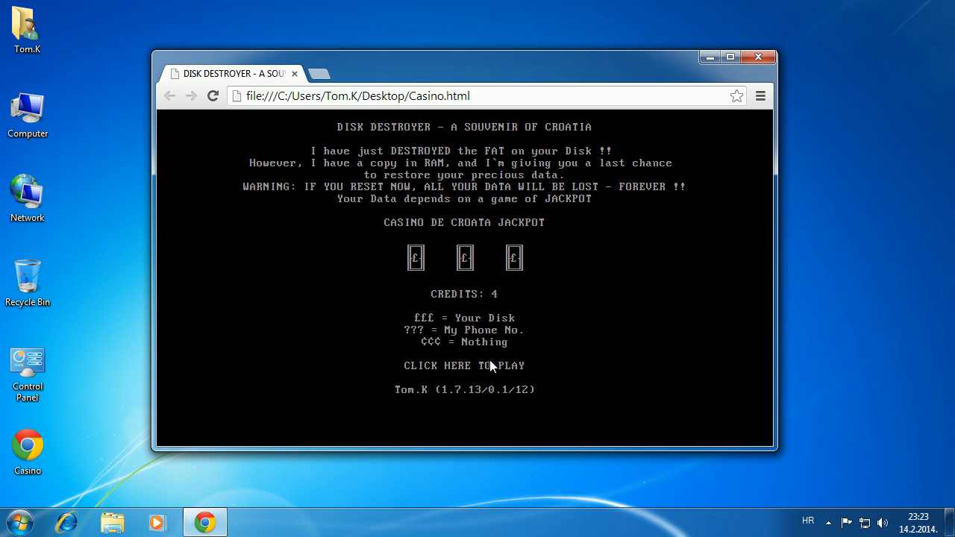
left_click(462, 365)
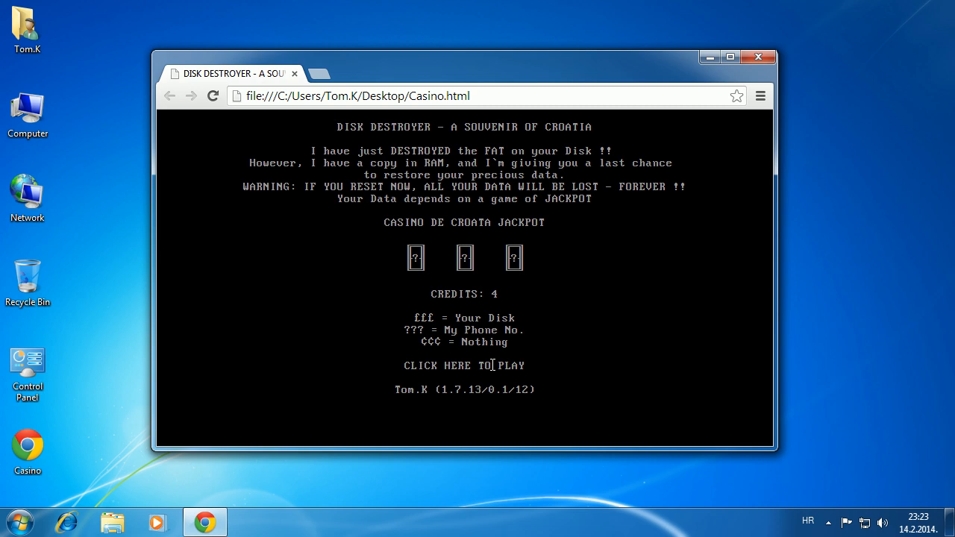
left_click(462, 364)
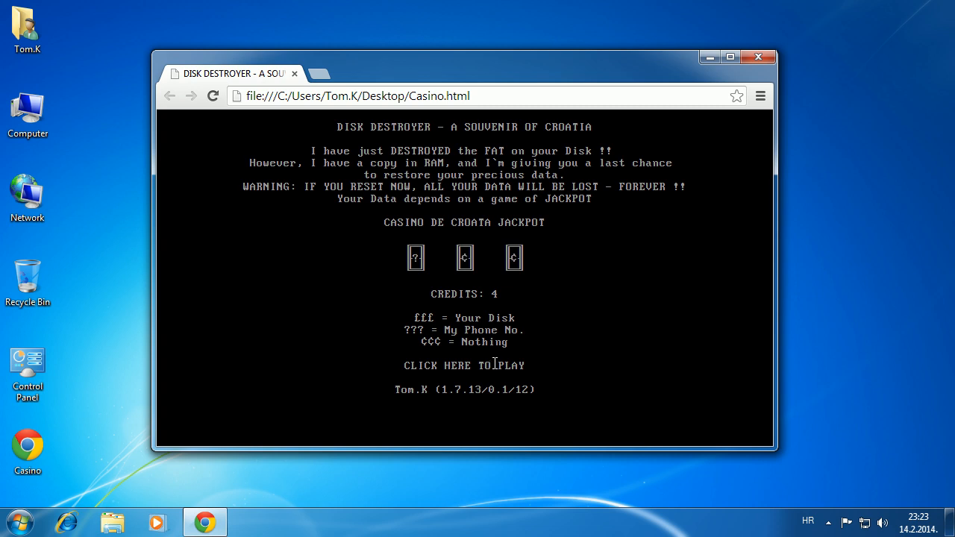
left_click(462, 364)
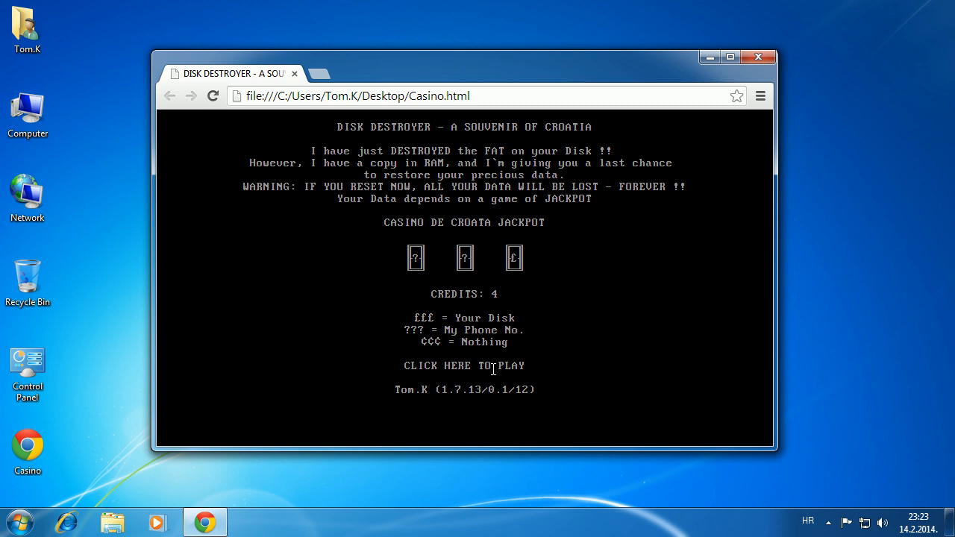
left_click(464, 365)
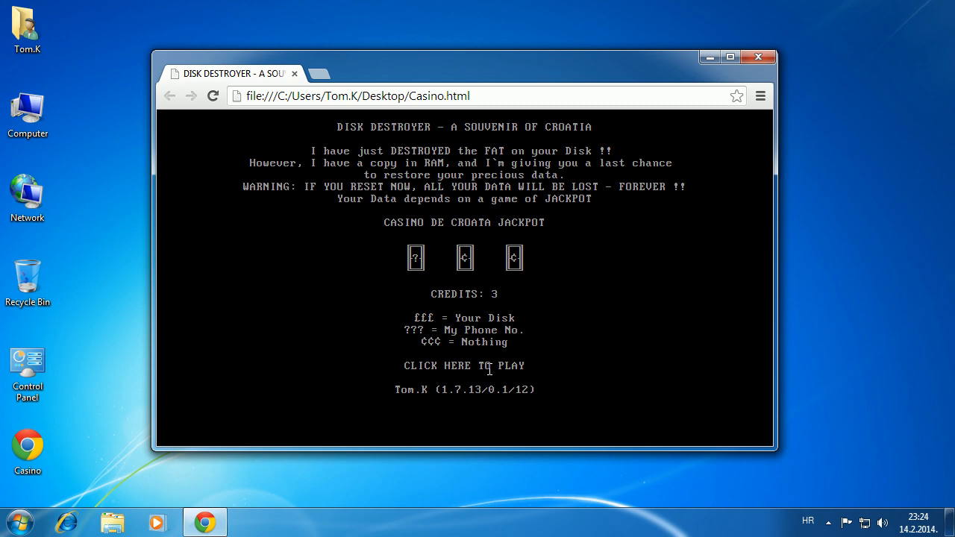
left_click(464, 366)
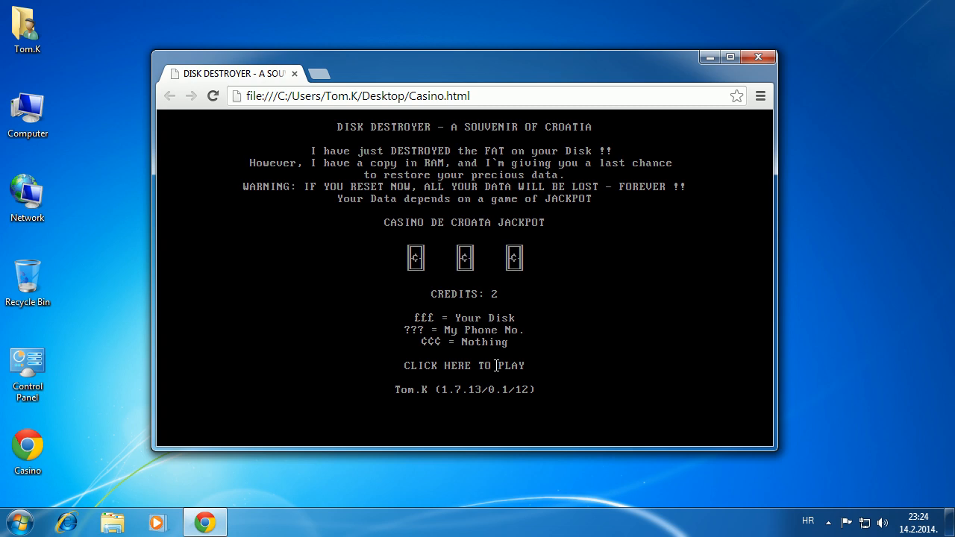
Spend the remaining credits until the counter reads 0 and the losing message appears.
left_click(462, 366)
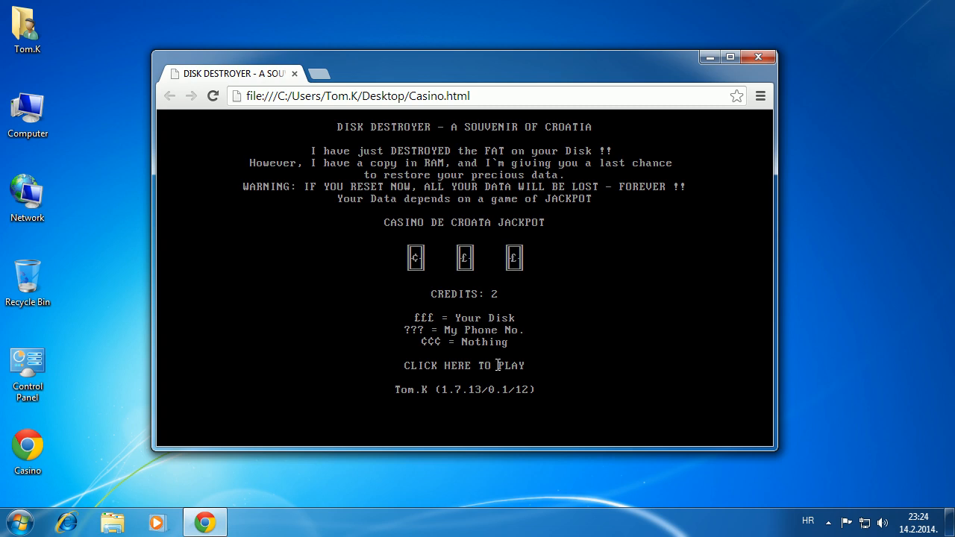
left_click(464, 364)
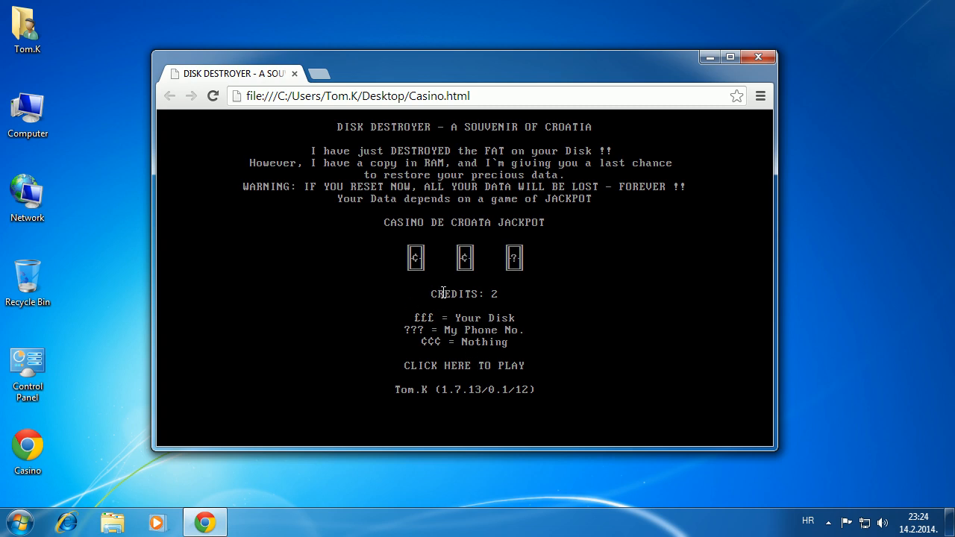
left_click(462, 366)
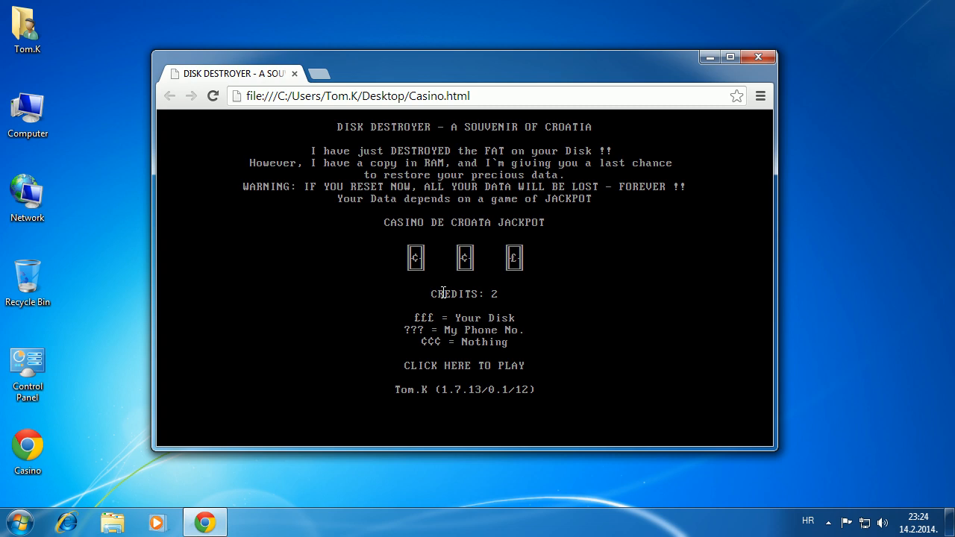
left_click(462, 365)
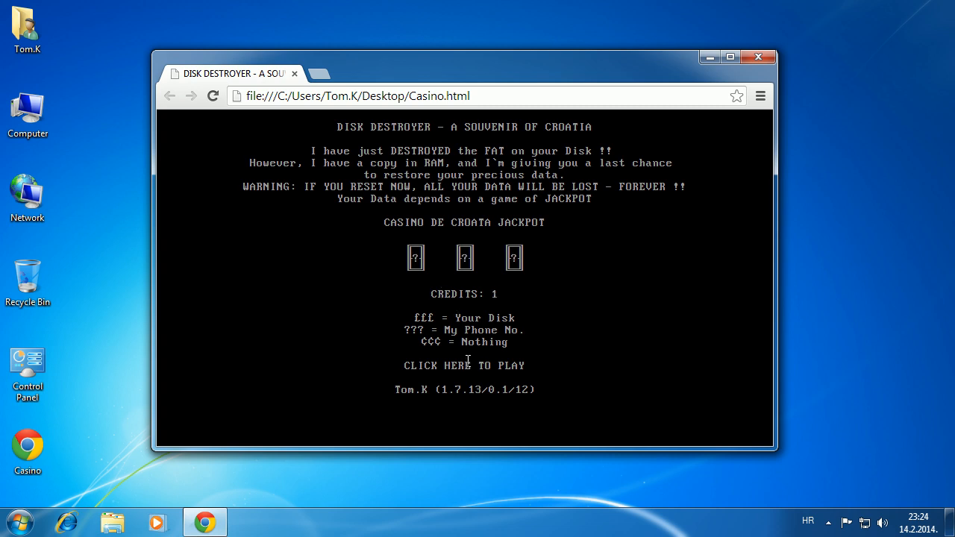
left_click(462, 364)
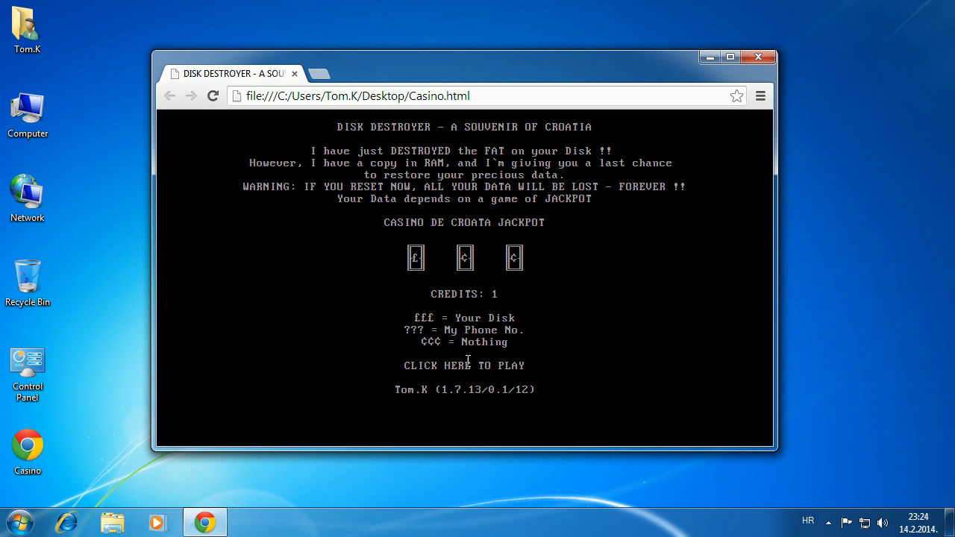
left_click(462, 366)
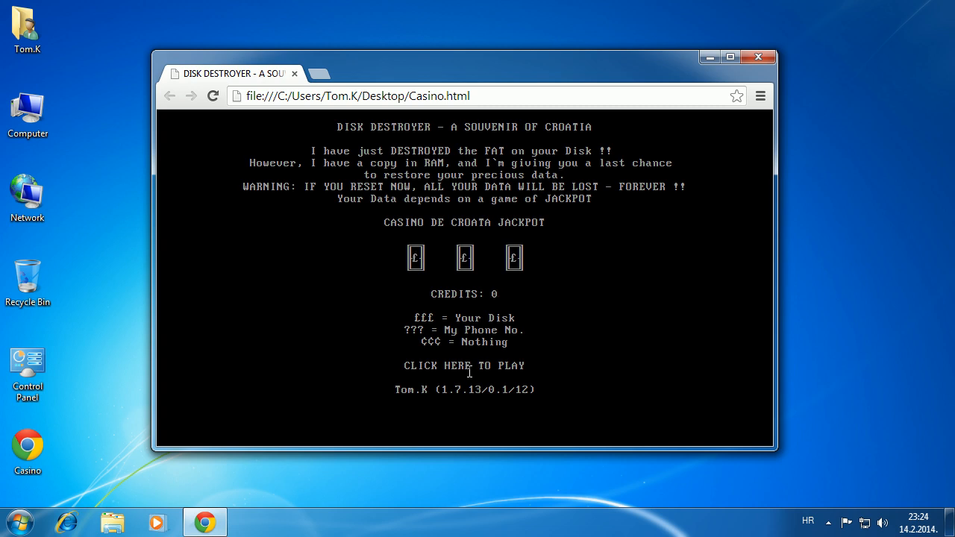
left_click(463, 366)
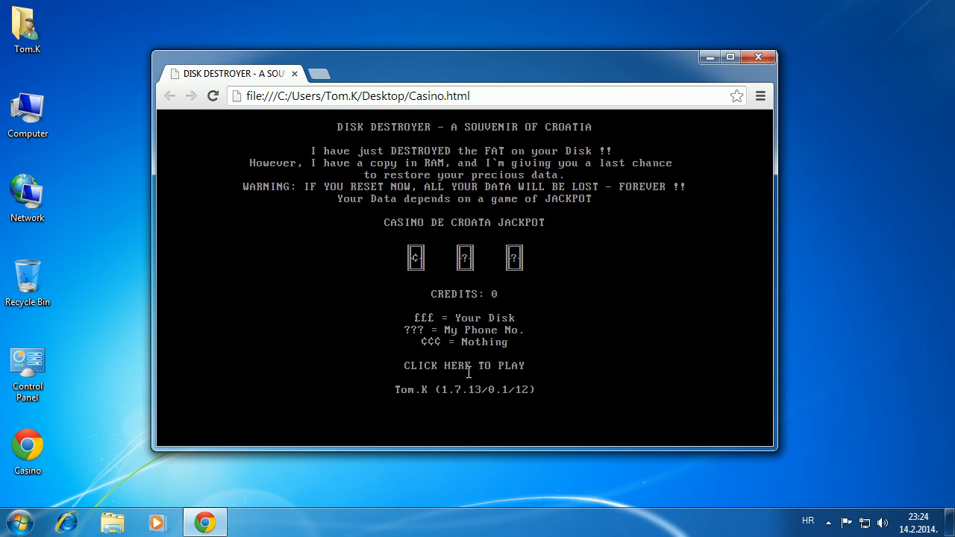
left_click(462, 366)
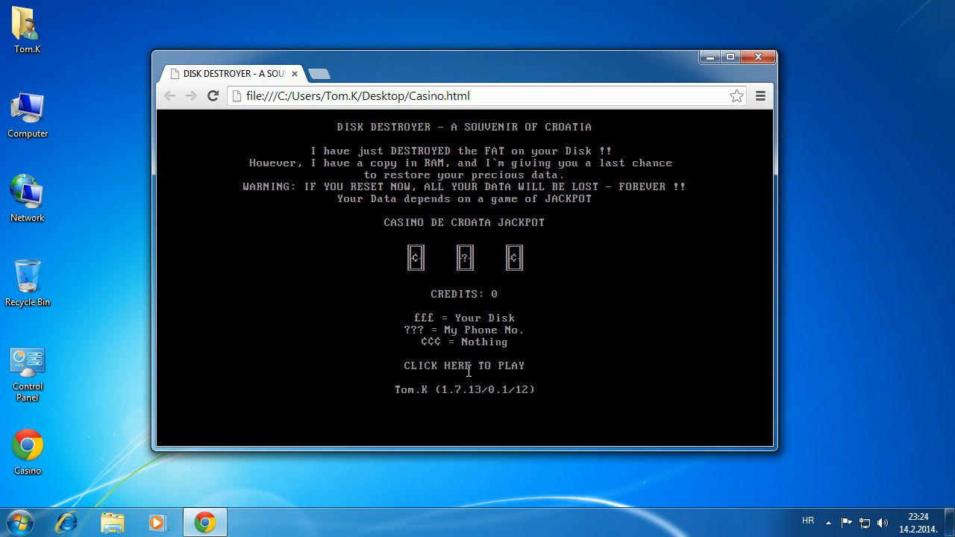
left_click(462, 365)
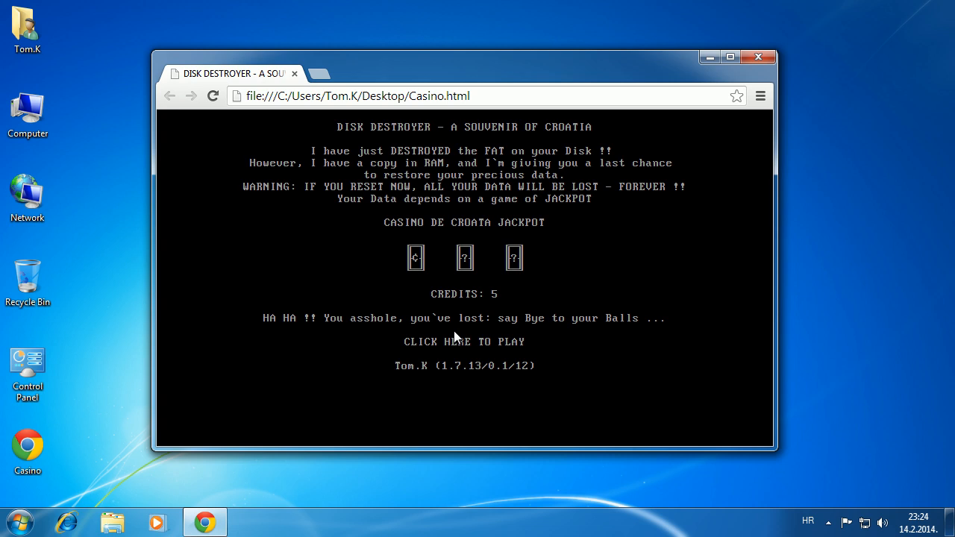
mouse_move(514, 385)
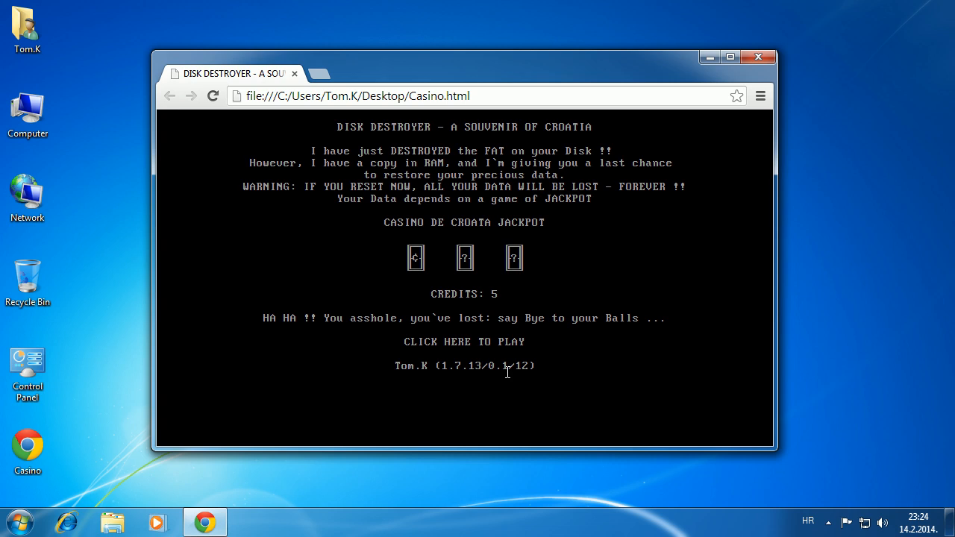
mouse_move(522, 314)
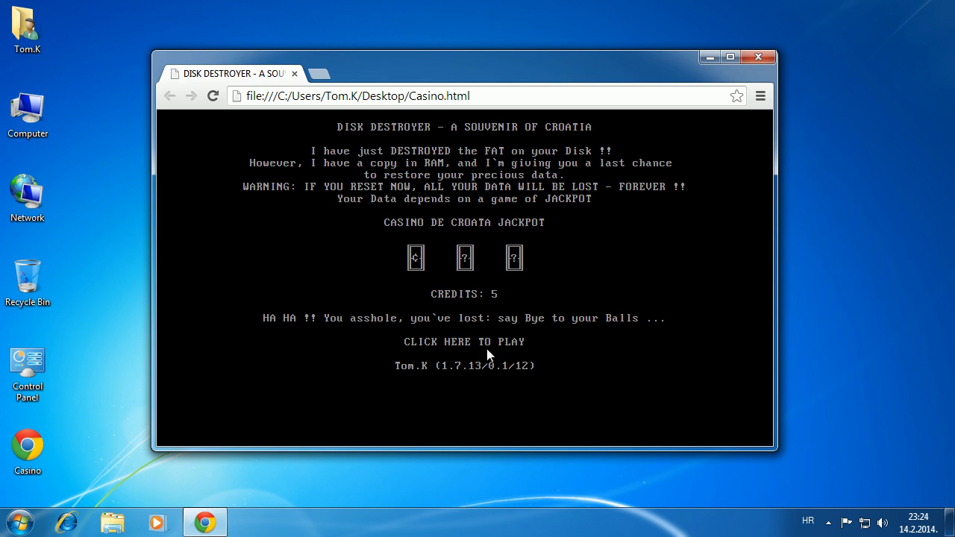
Start a new five-credit game after the losing message and spin through the first credits.
left_click(463, 342)
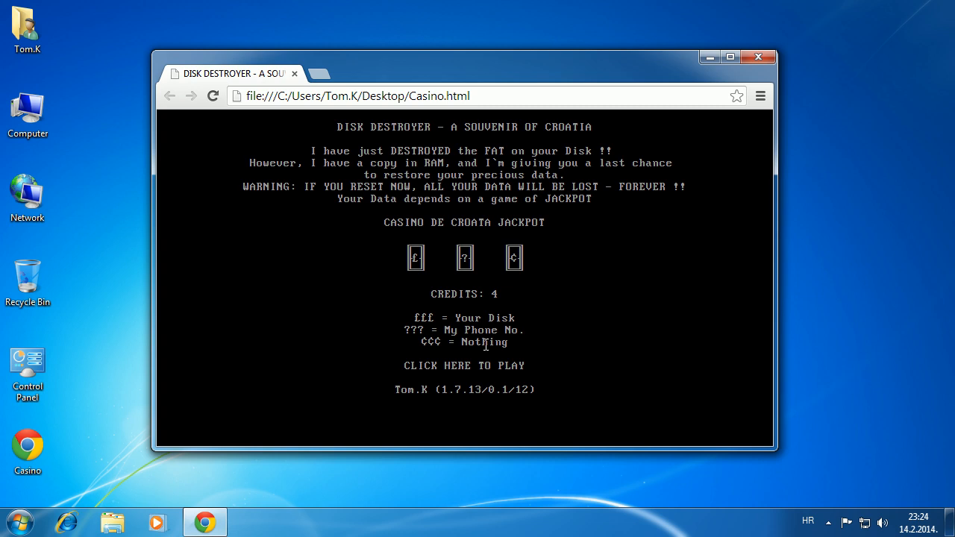
mouse_move(486, 364)
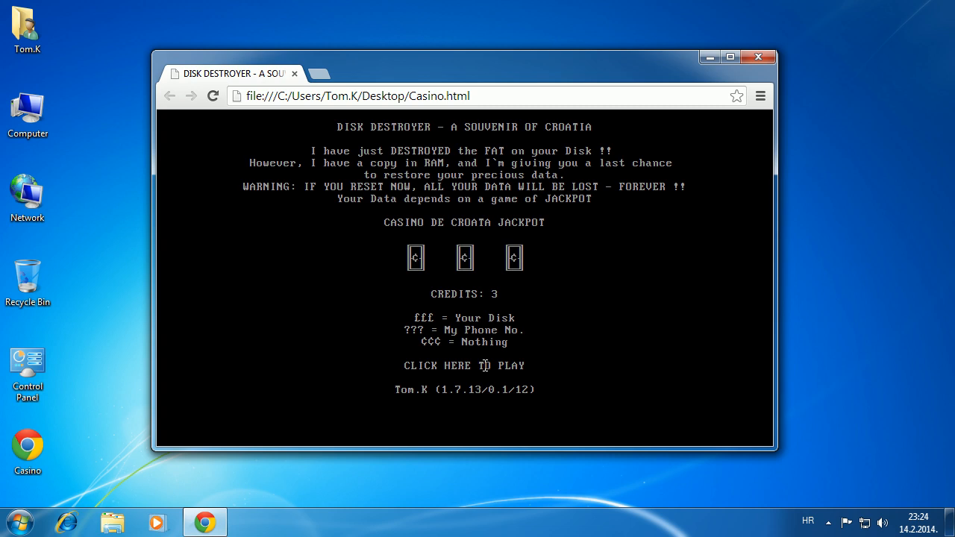
left_click(464, 366)
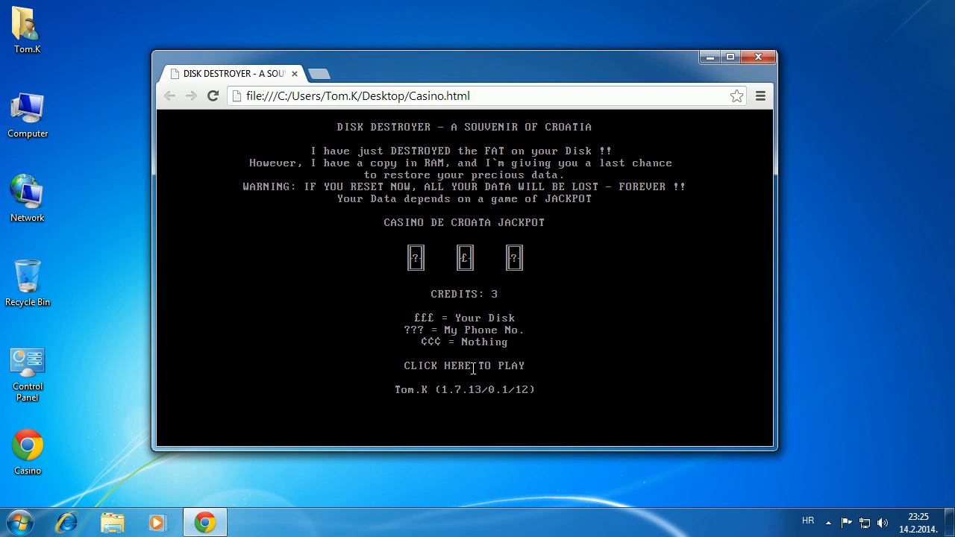
left_click(463, 366)
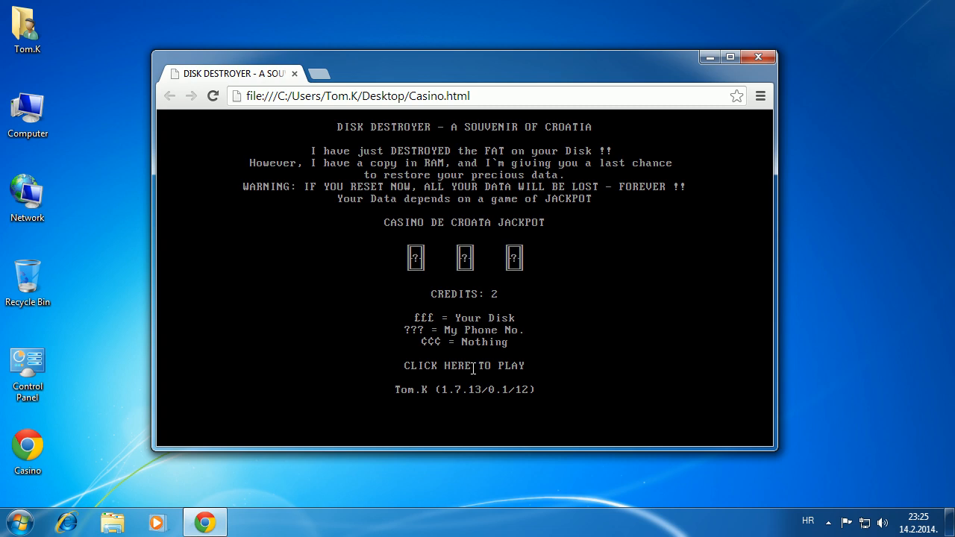
left_click(464, 366)
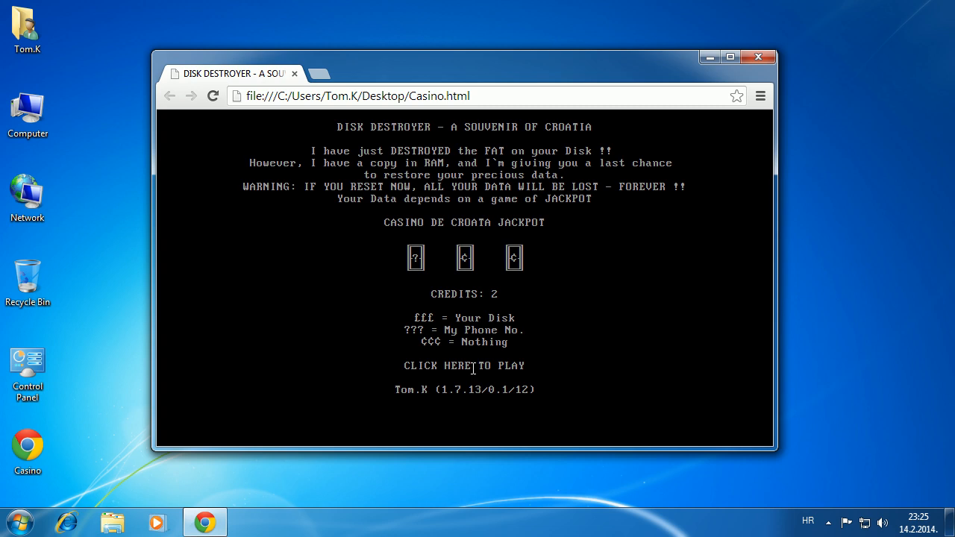
left_click(463, 365)
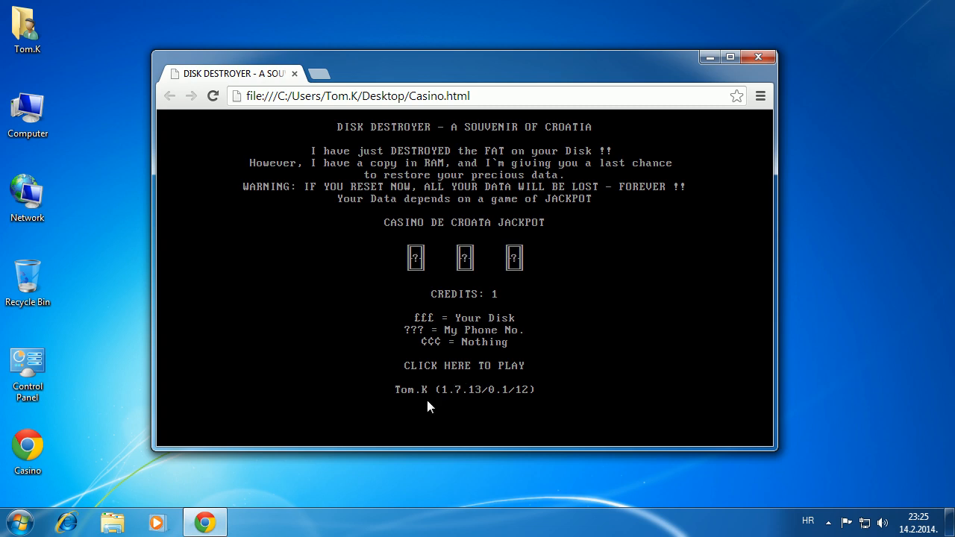
Spend the last credits until the 'say Bye to your Balls' loss message returns.
left_click(463, 365)
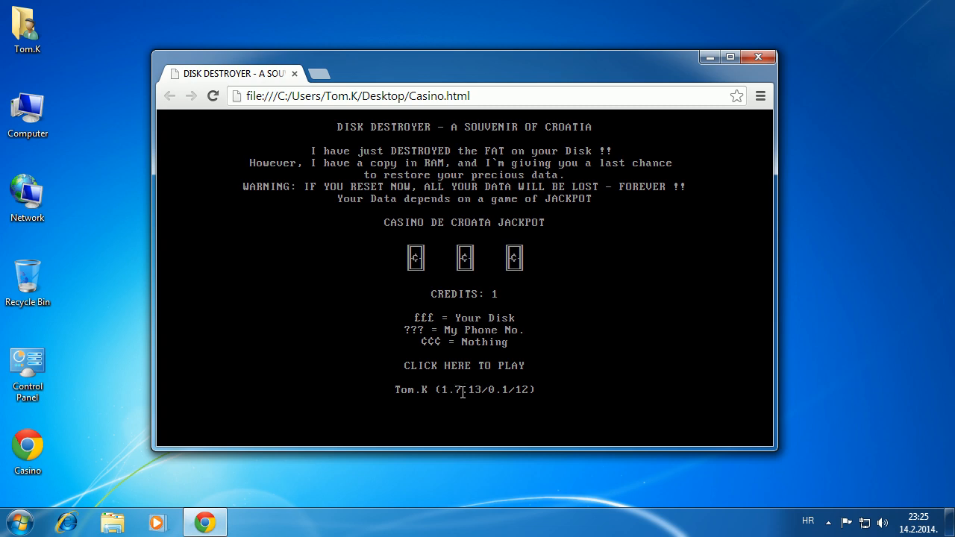
left_click(462, 365)
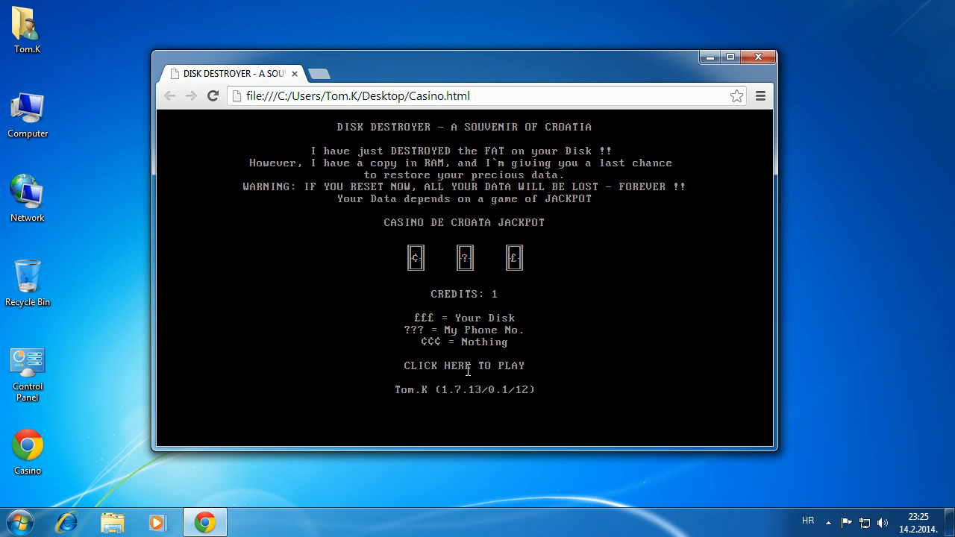
left_click(462, 366)
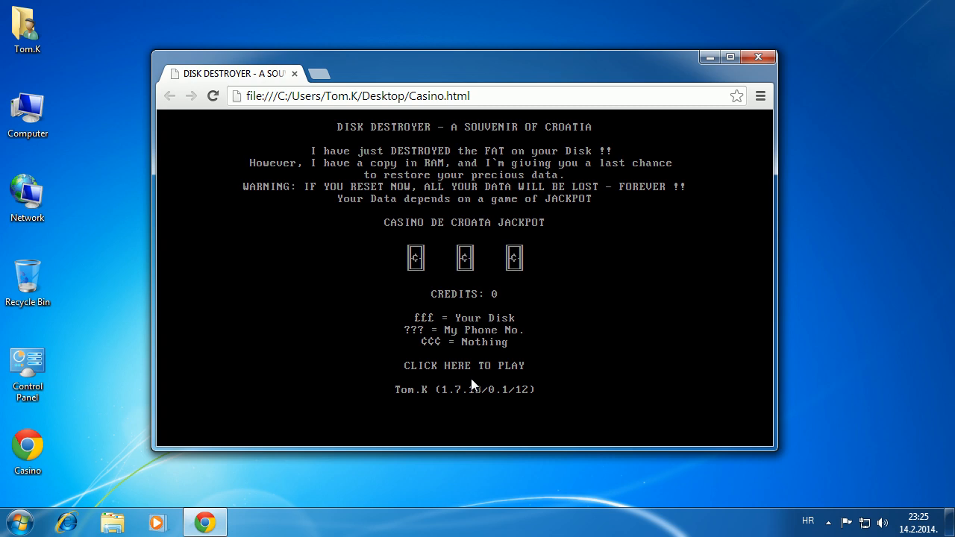
left_click(462, 366)
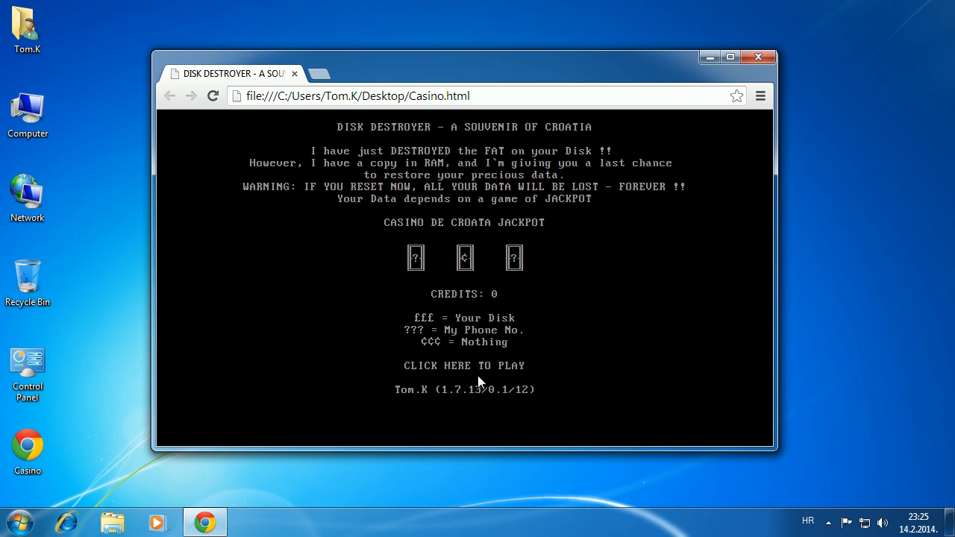
left_click(463, 366)
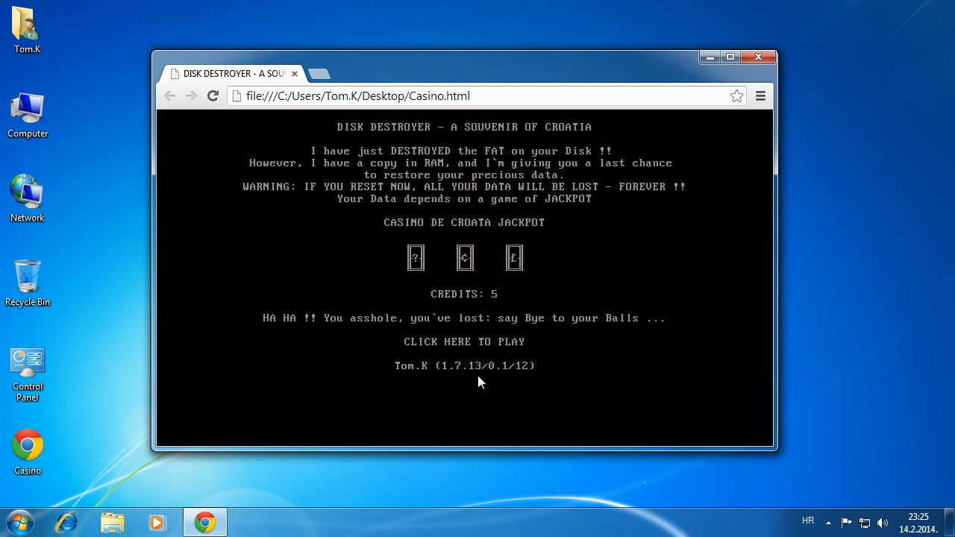
Start a third game and spin until three question marks bring the 'punishing you' taunt.
left_click(463, 340)
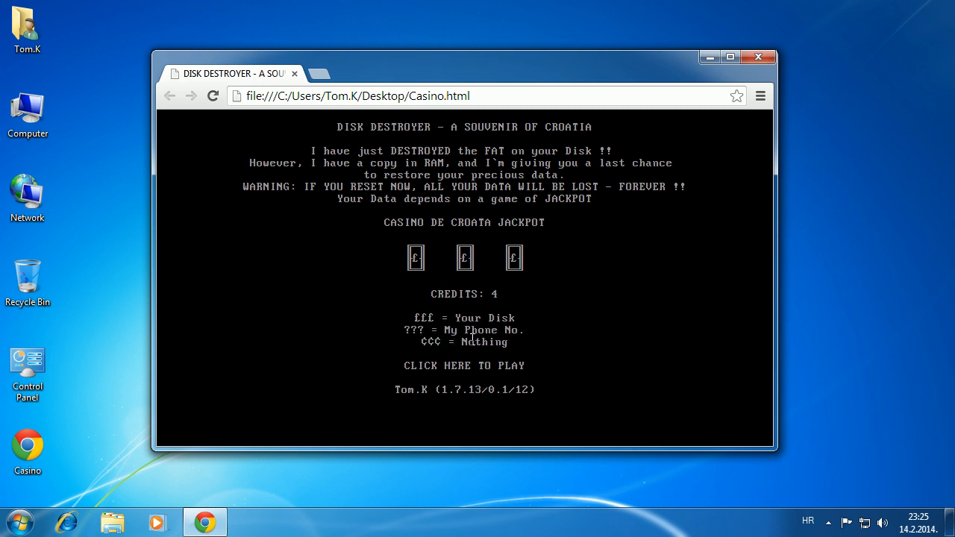
left_click(462, 365)
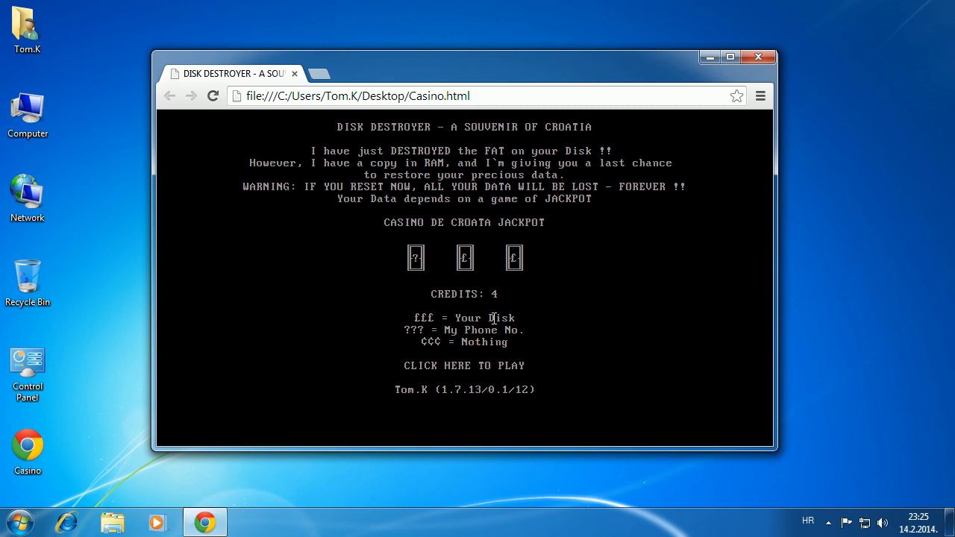
left_click(463, 365)
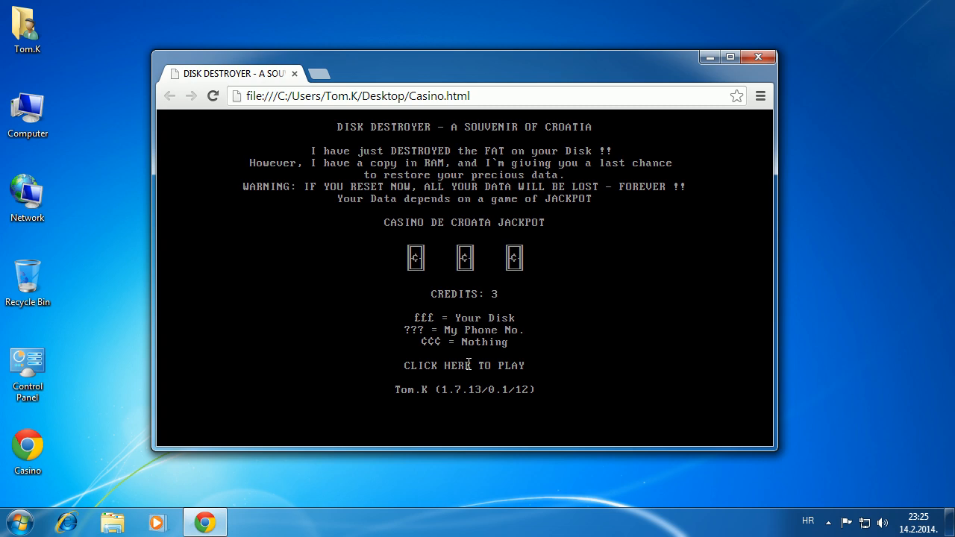
left_click(464, 366)
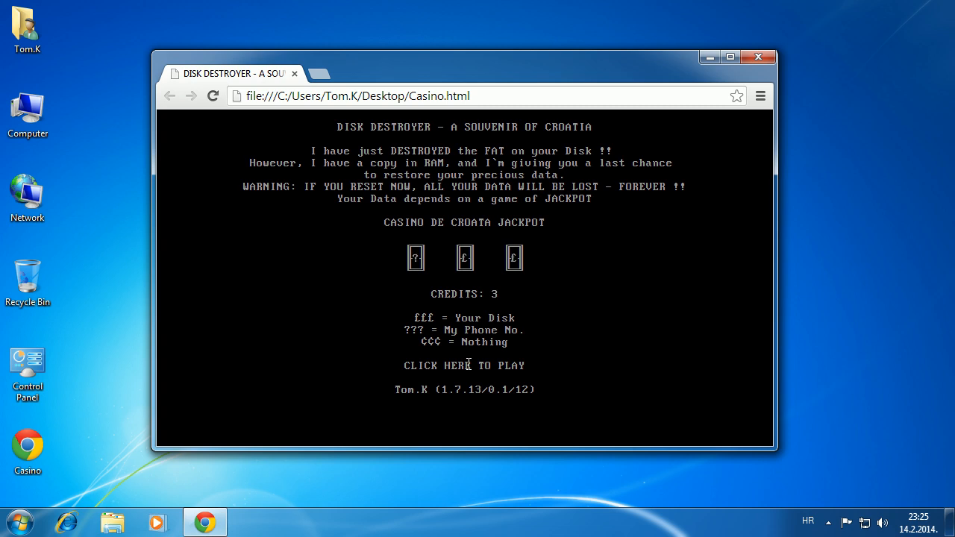
left_click(463, 366)
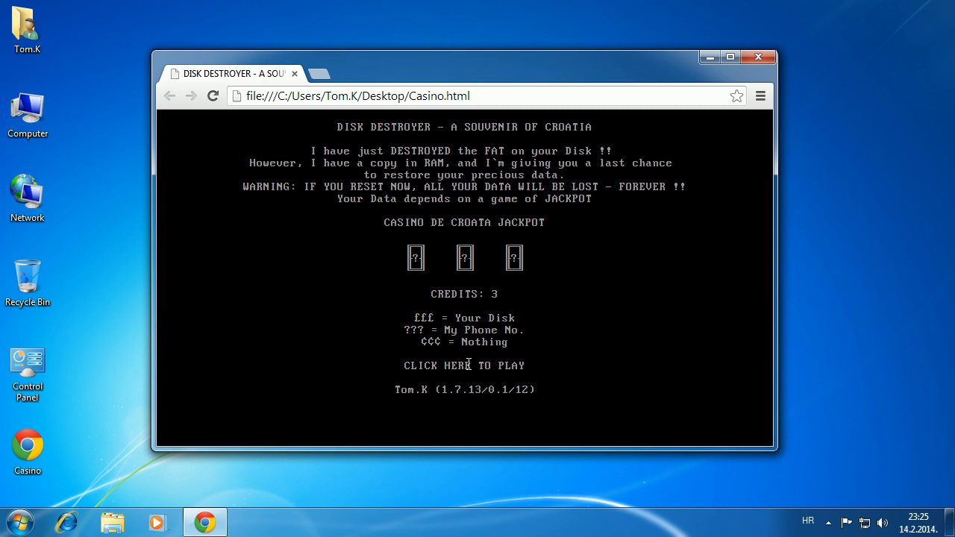
left_click(464, 366)
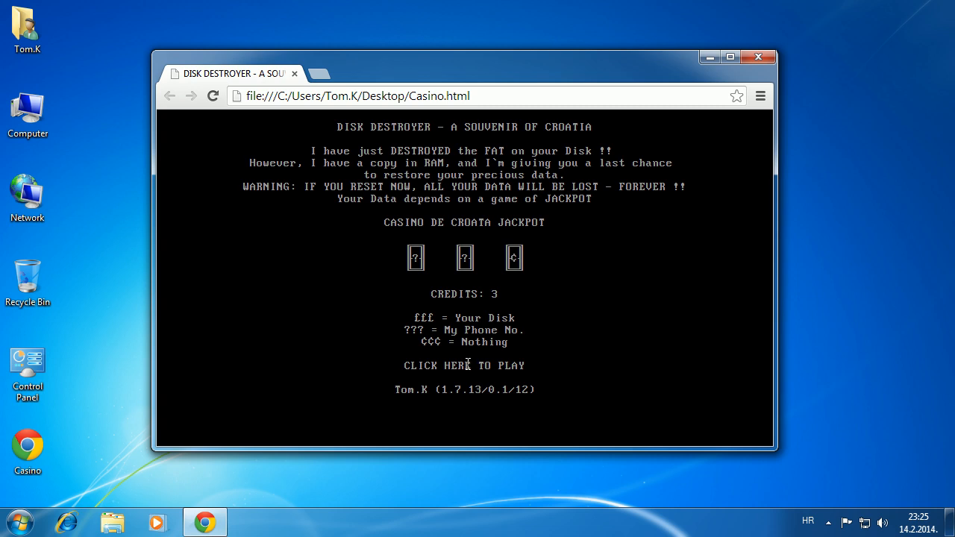
left_click(462, 364)
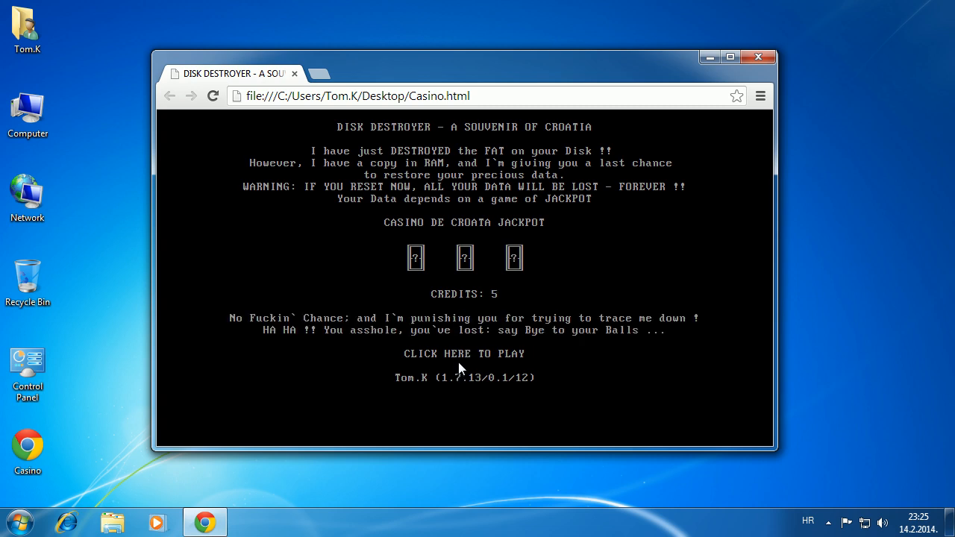
Spin the reels round after round, burning through the first credits of the game.
left_click(464, 352)
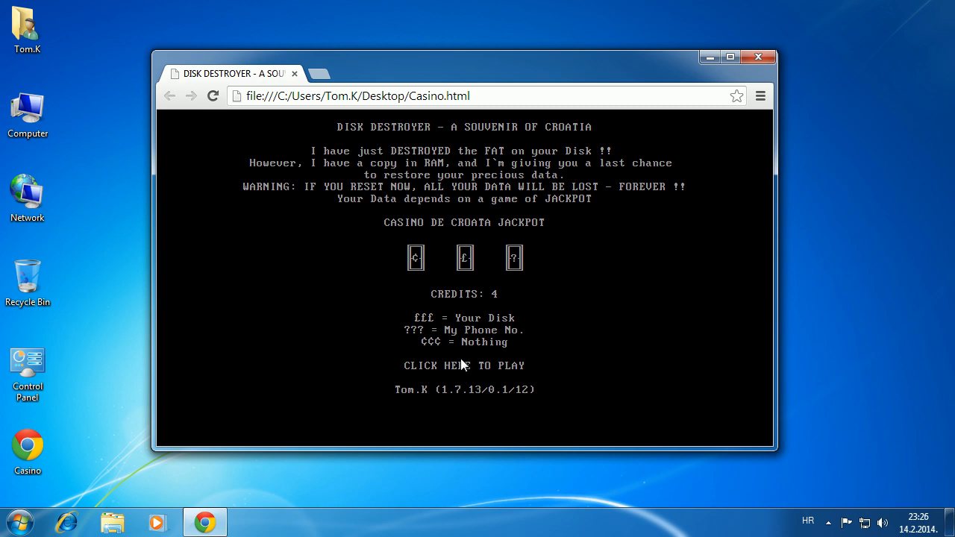
left_click(462, 365)
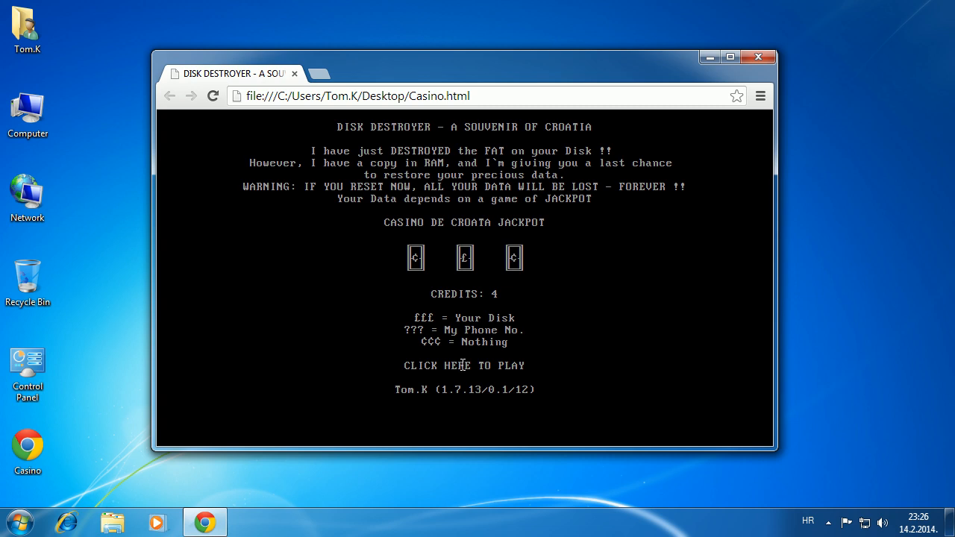
left_click(463, 366)
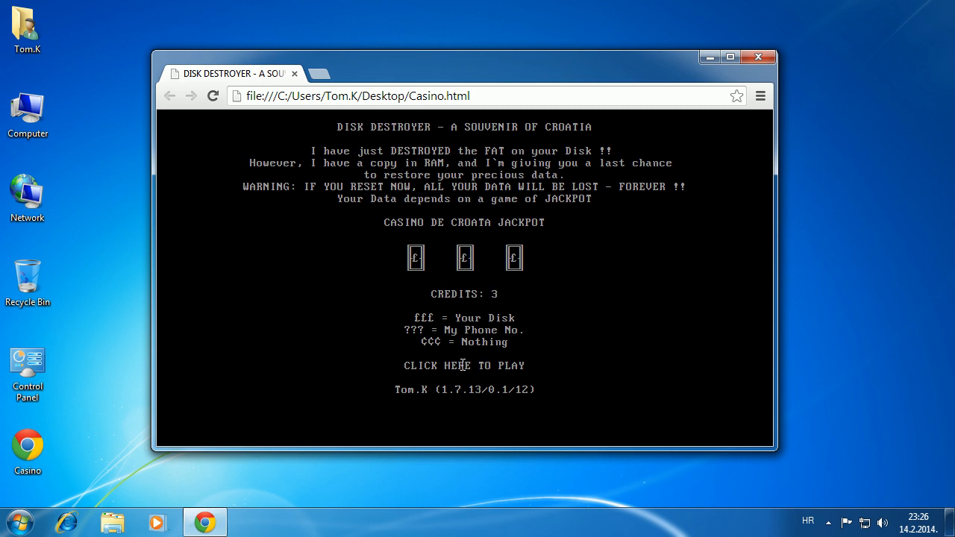
left_click(460, 366)
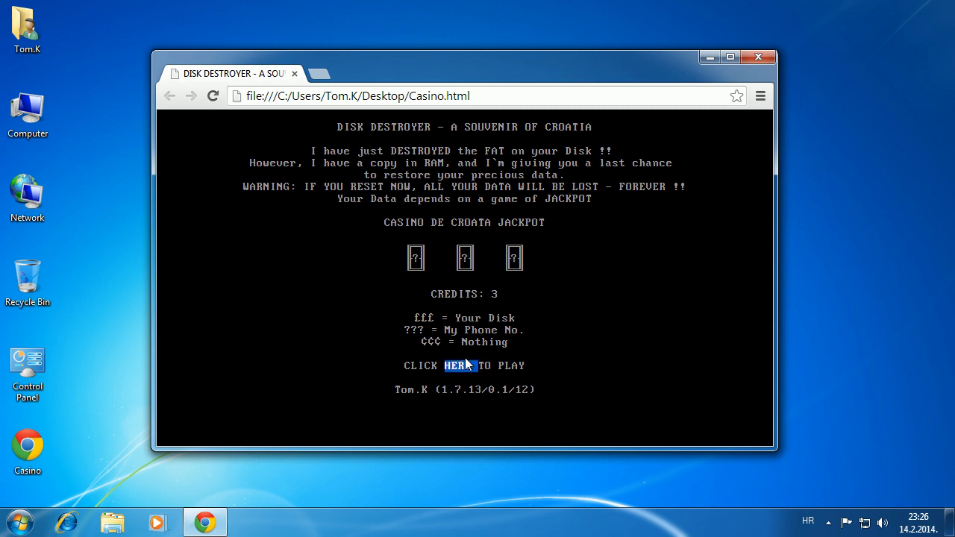
left_click(460, 366)
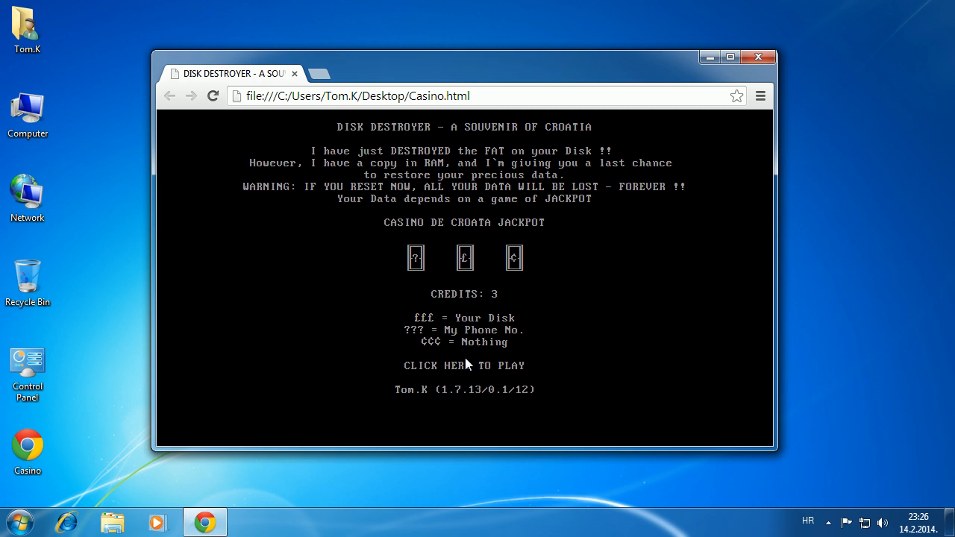
left_click(464, 365)
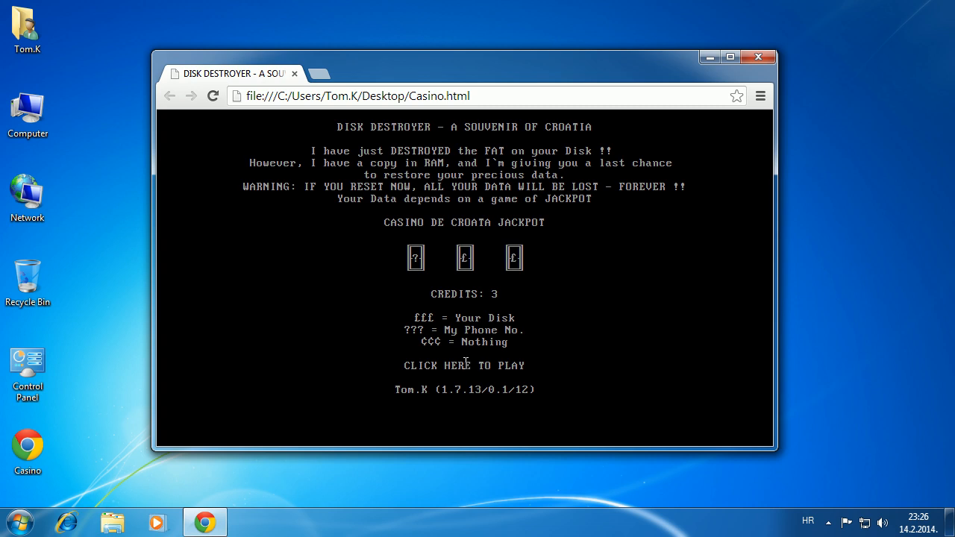
left_click(462, 364)
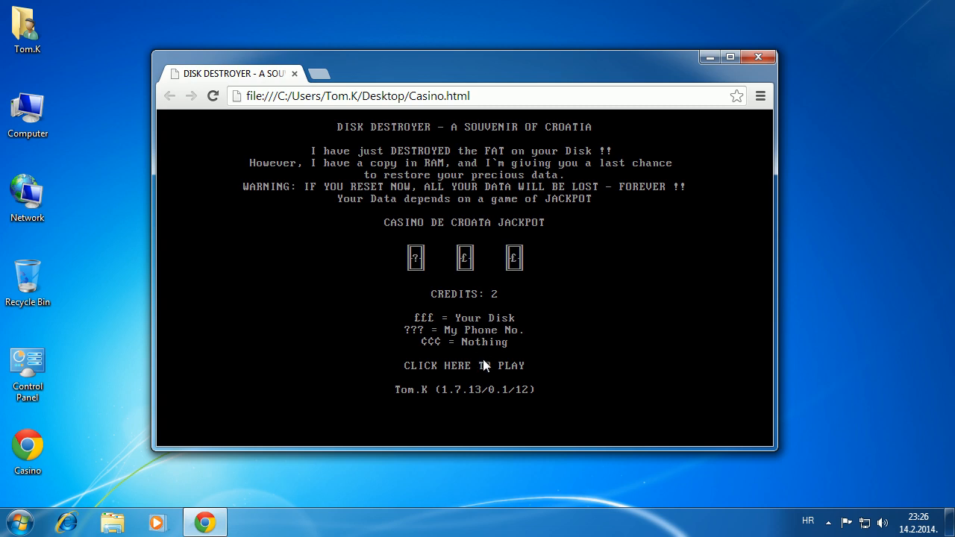
Spend the final credits down to 0 so the 'say Bye to your Balls' message returns.
left_click(462, 365)
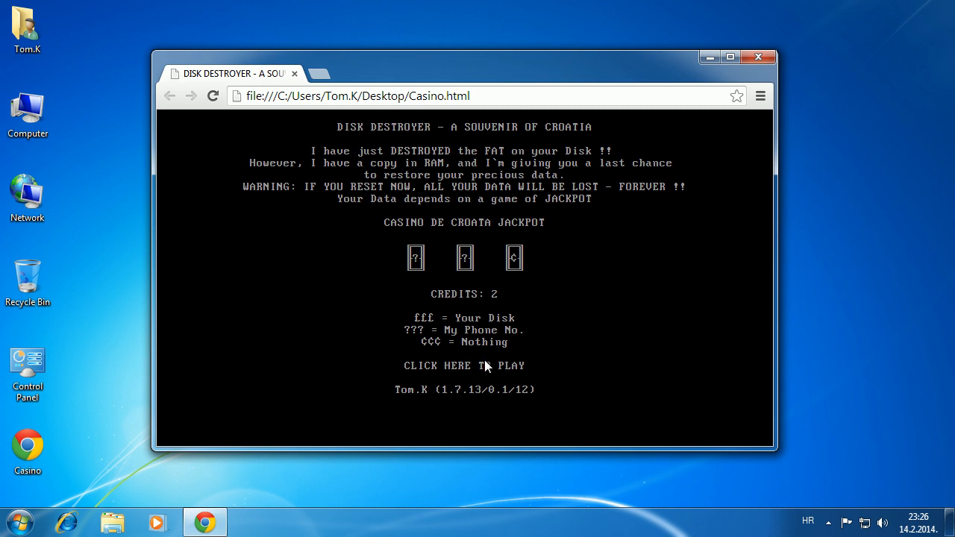
left_click(464, 365)
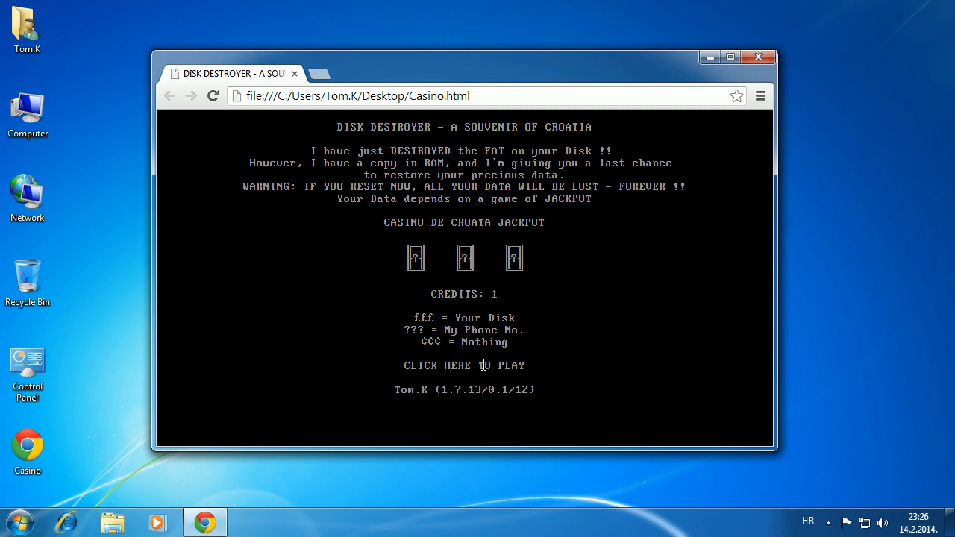
left_click(462, 364)
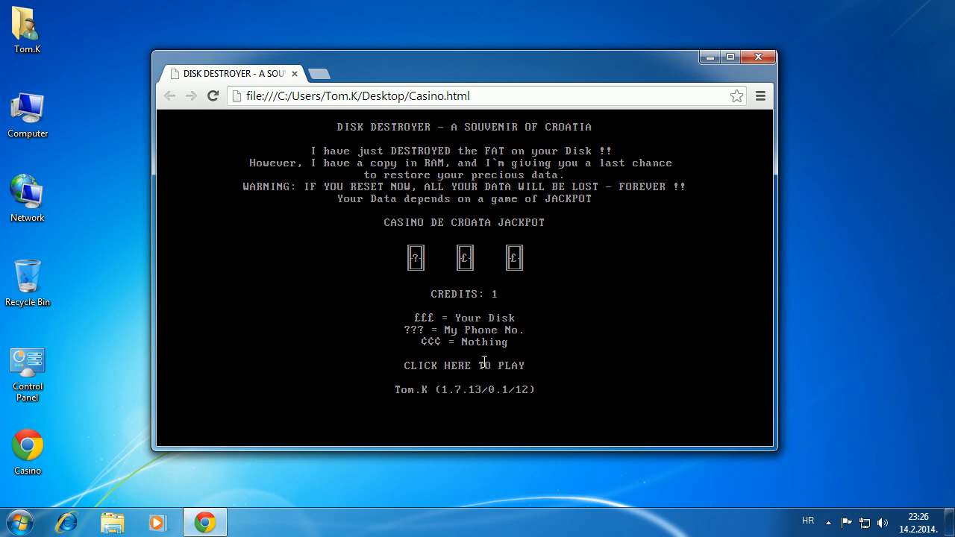
left_click(463, 364)
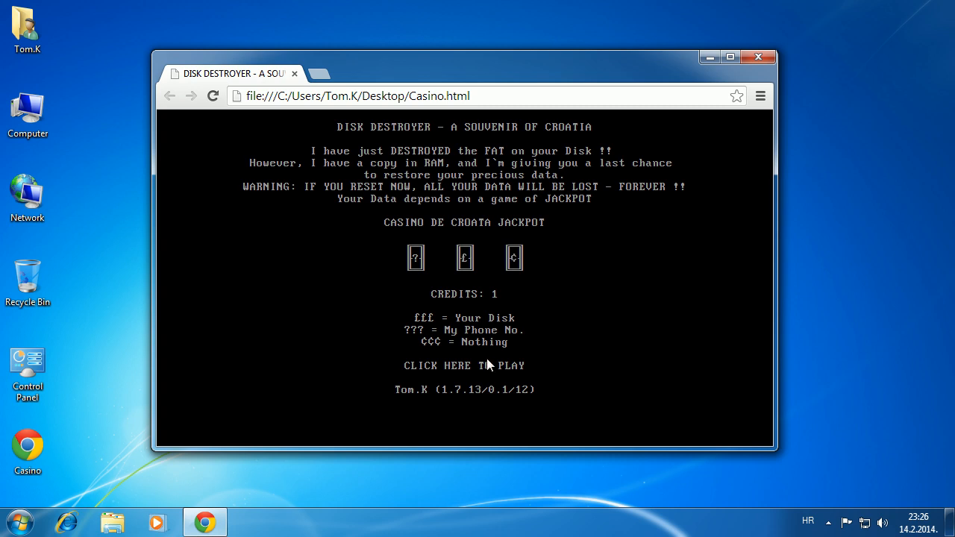
left_click(462, 365)
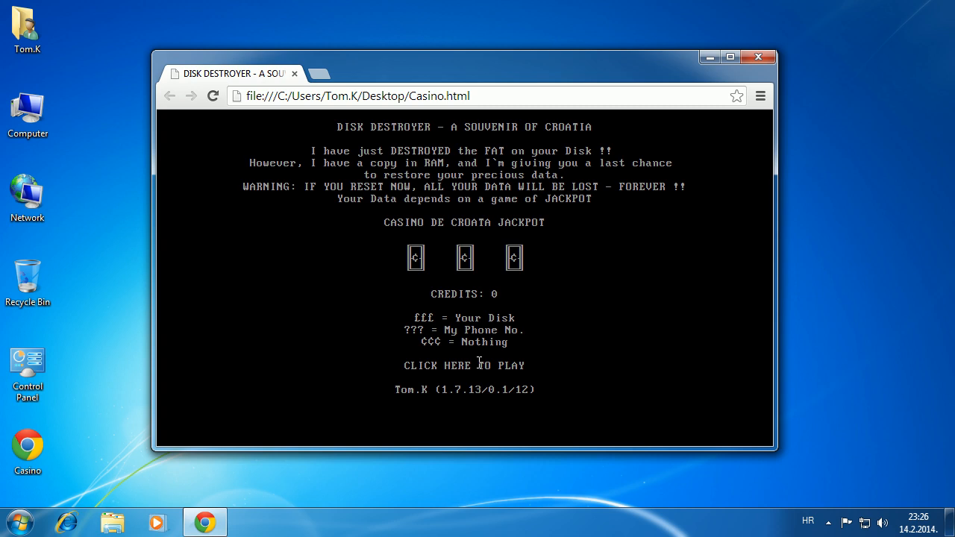
left_click(463, 364)
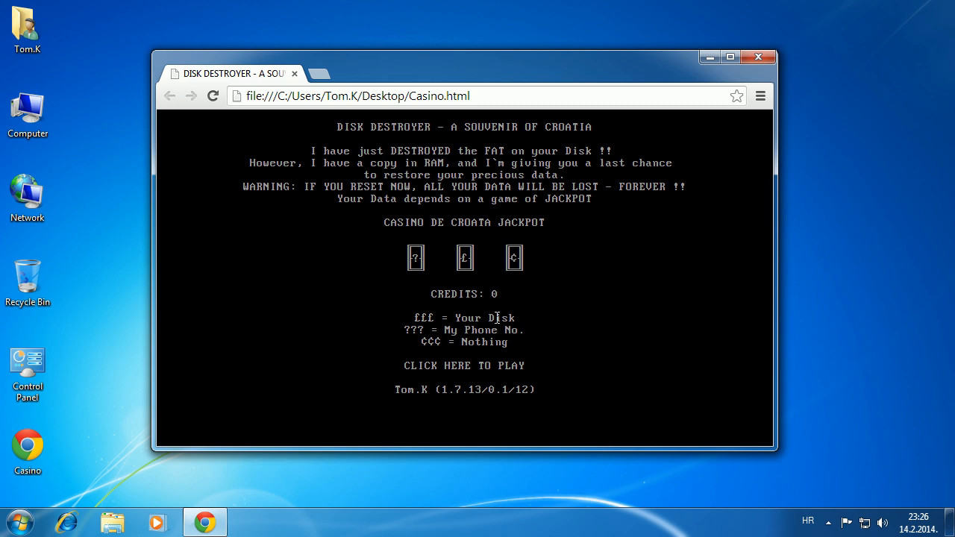
left_click(462, 365)
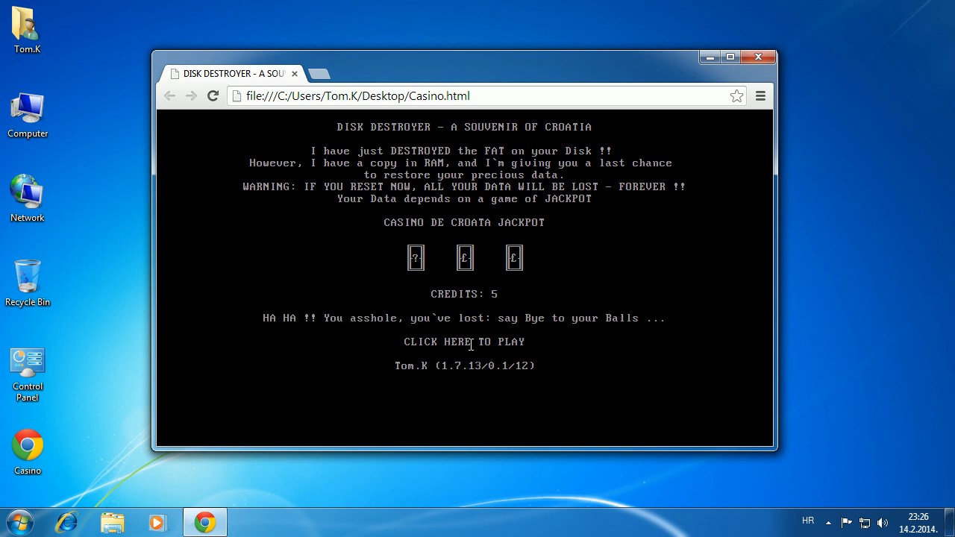
Begin a fourth game and spin repeatedly through the early credits.
left_click(463, 341)
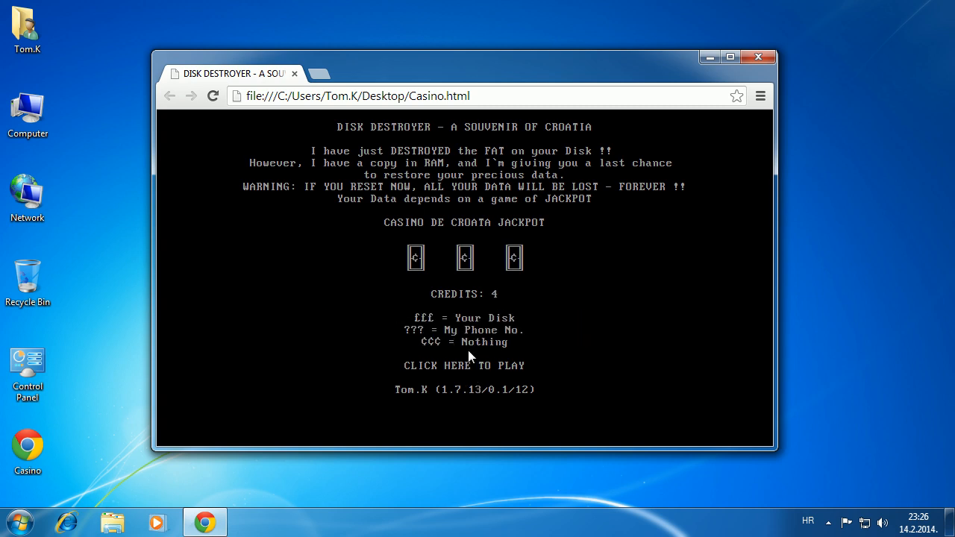
left_click(462, 366)
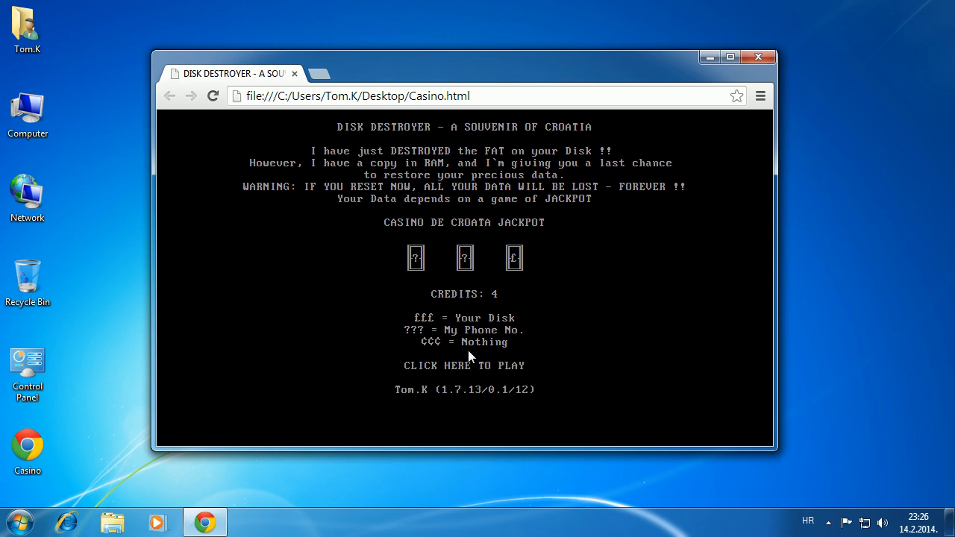
left_click(463, 365)
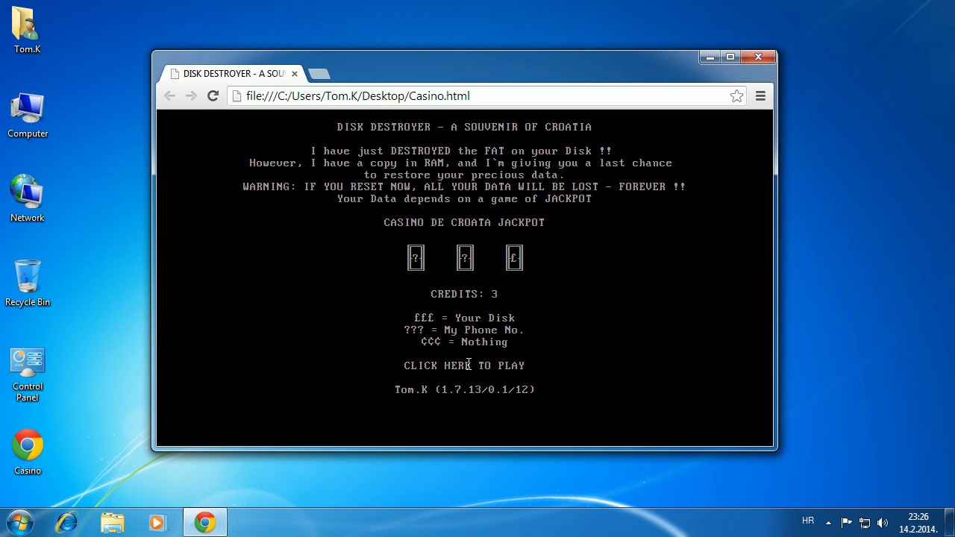
left_click(464, 364)
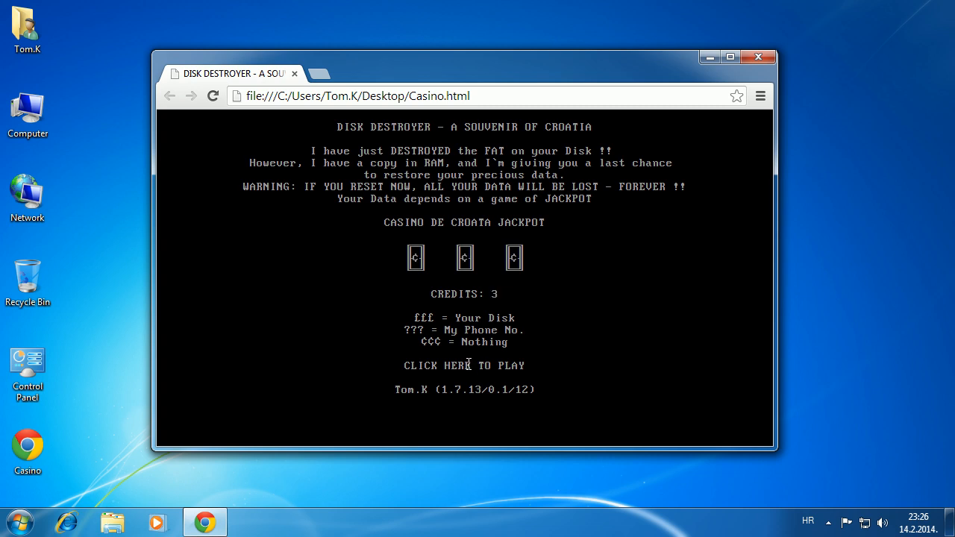
left_click(462, 365)
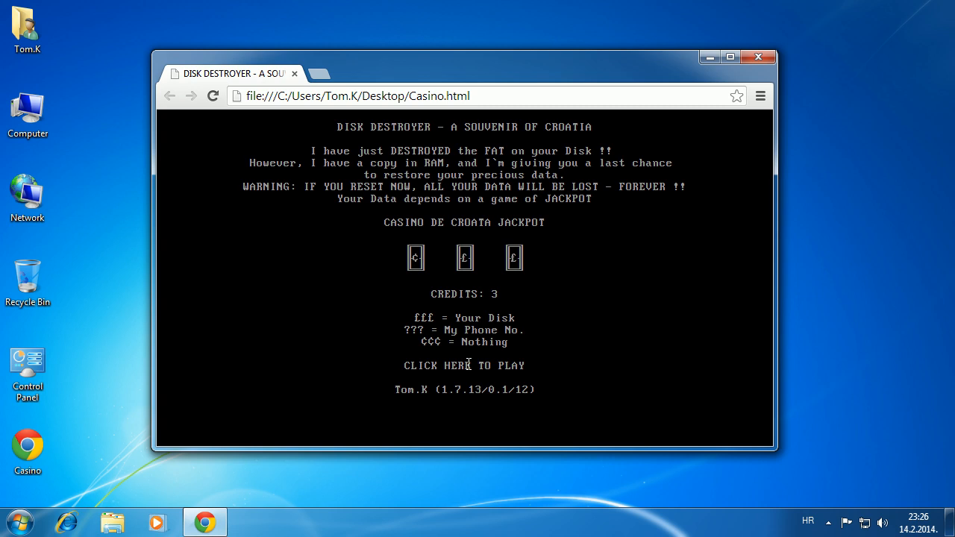
left_click(464, 364)
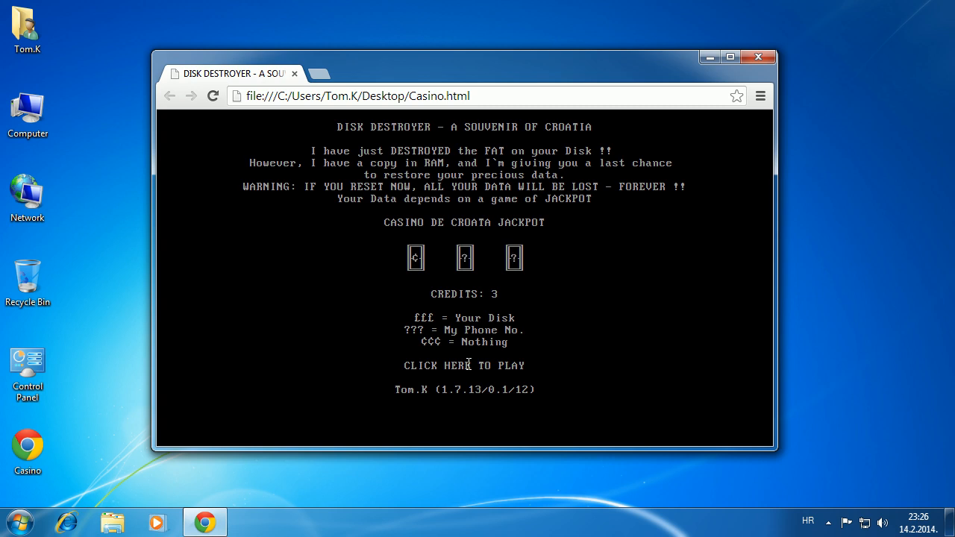
left_click(462, 365)
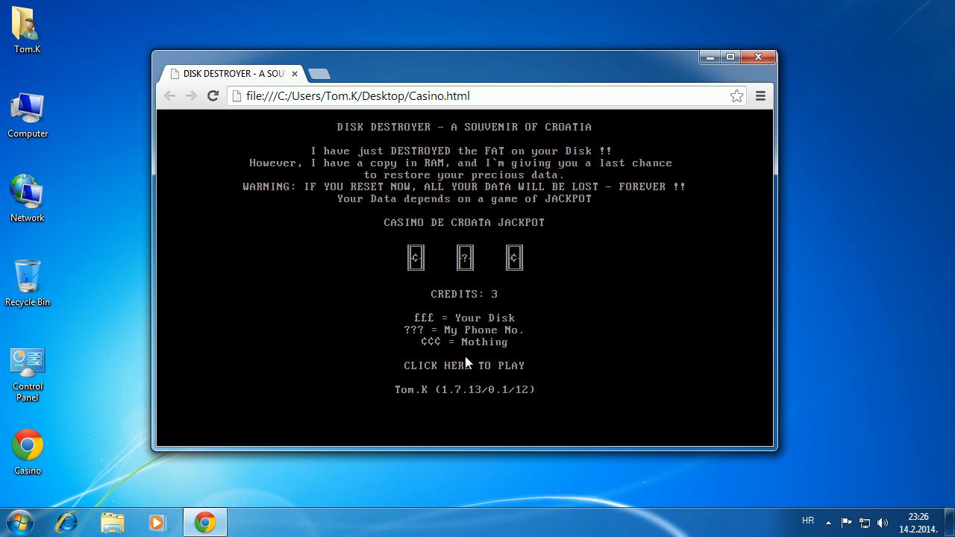
Spend the last credit so the counter reads 0 with the symbol legend still shown.
left_click(463, 364)
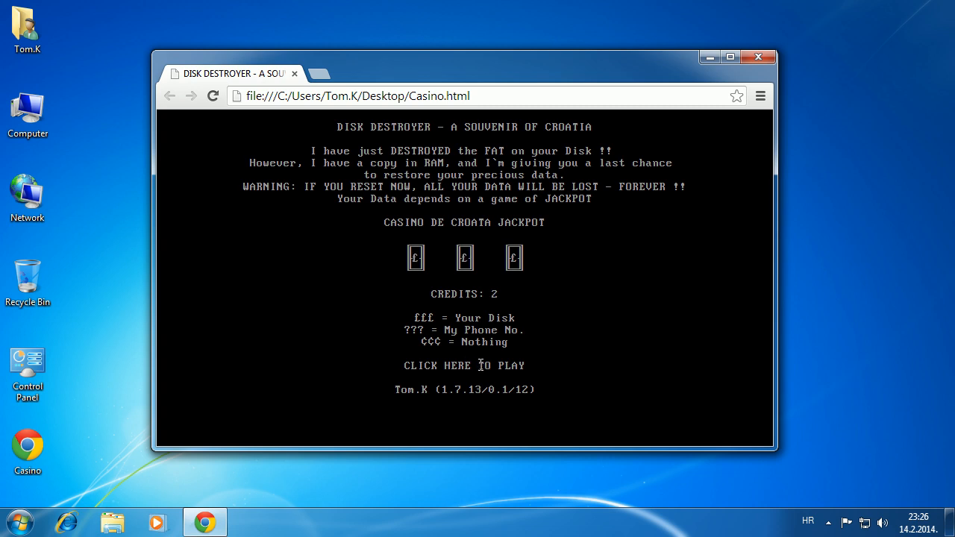
left_click(462, 365)
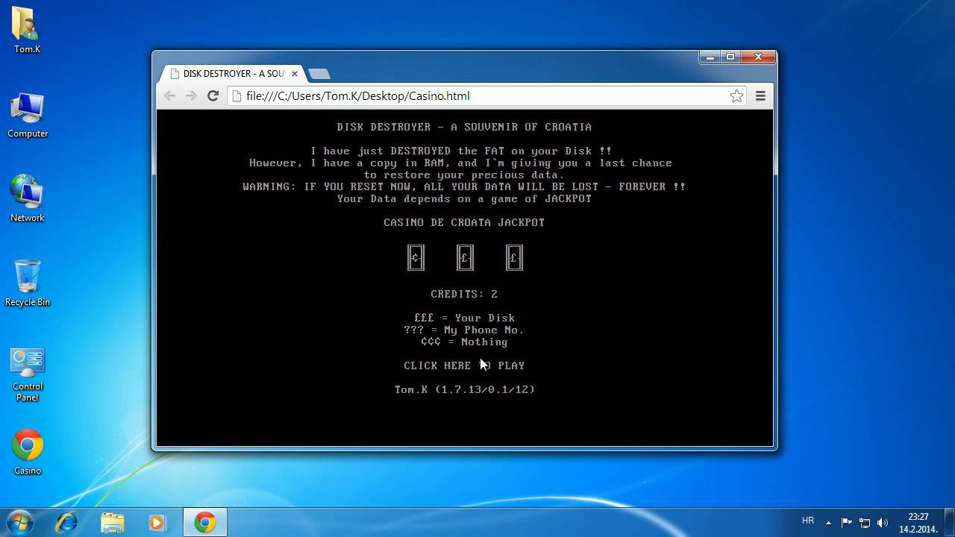
left_click(464, 366)
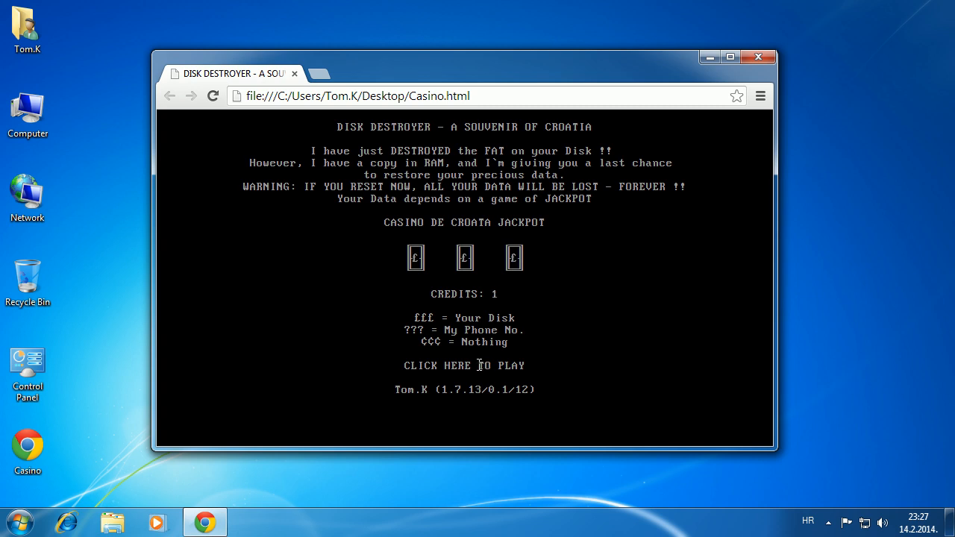
left_click(464, 366)
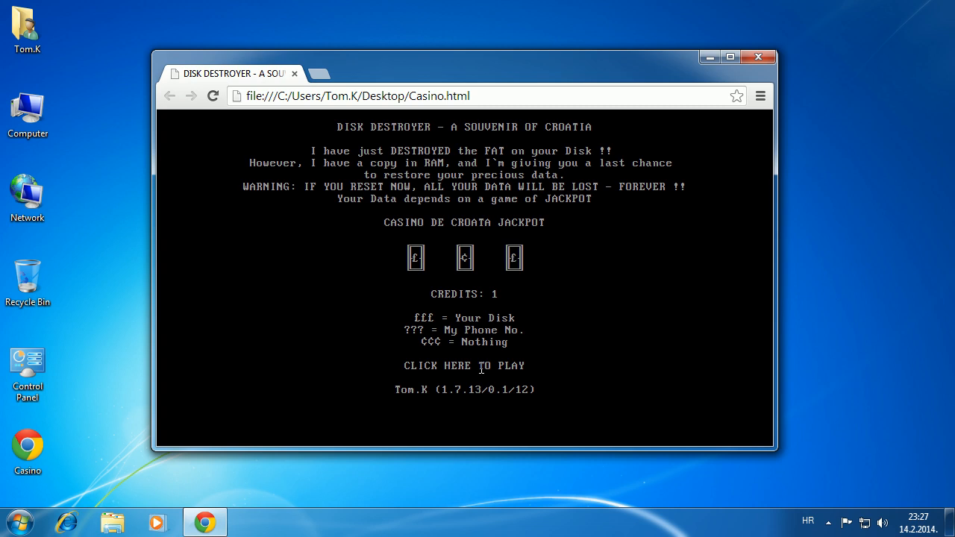
left_click(464, 365)
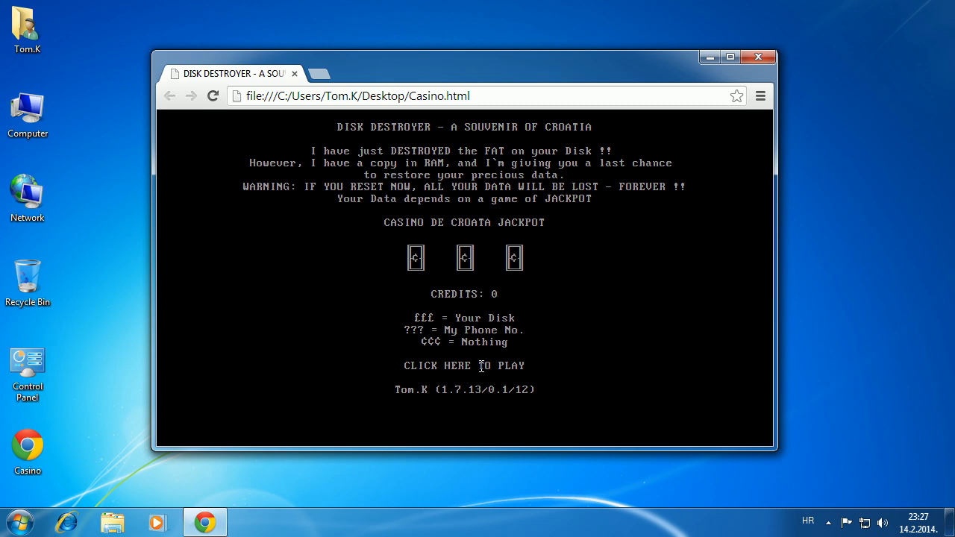
left_click(463, 366)
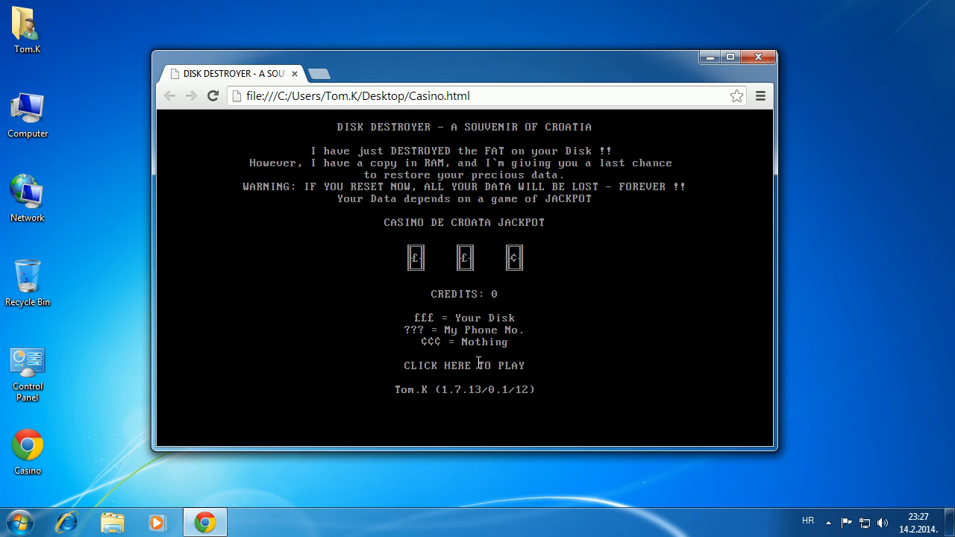
Start a new game and spin until three question marks show the 'No Chance... punishing you' message.
left_click(463, 364)
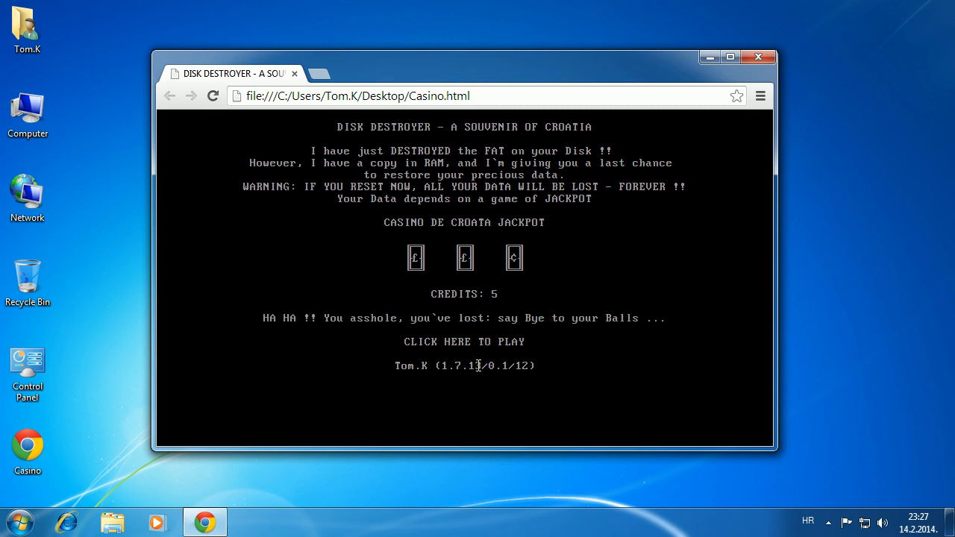
left_click(462, 342)
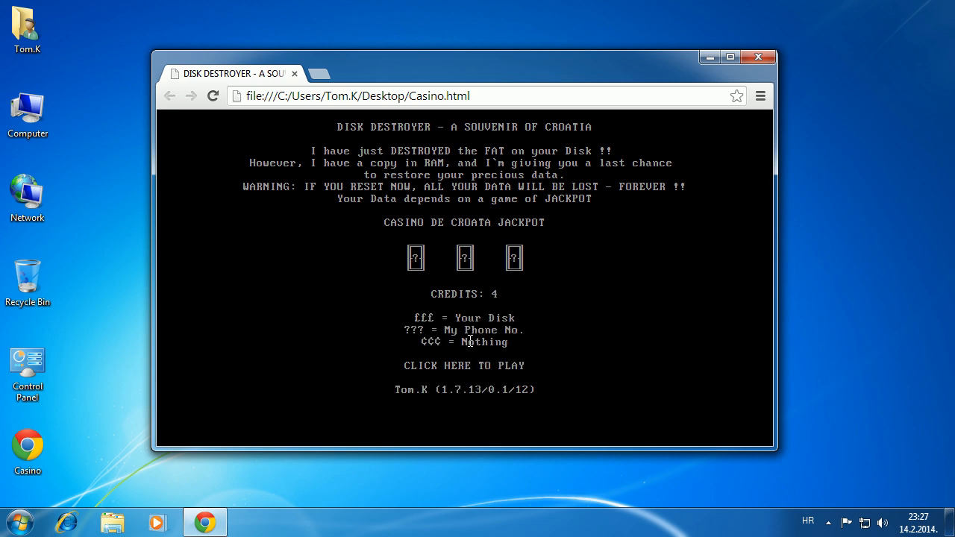
left_click(463, 366)
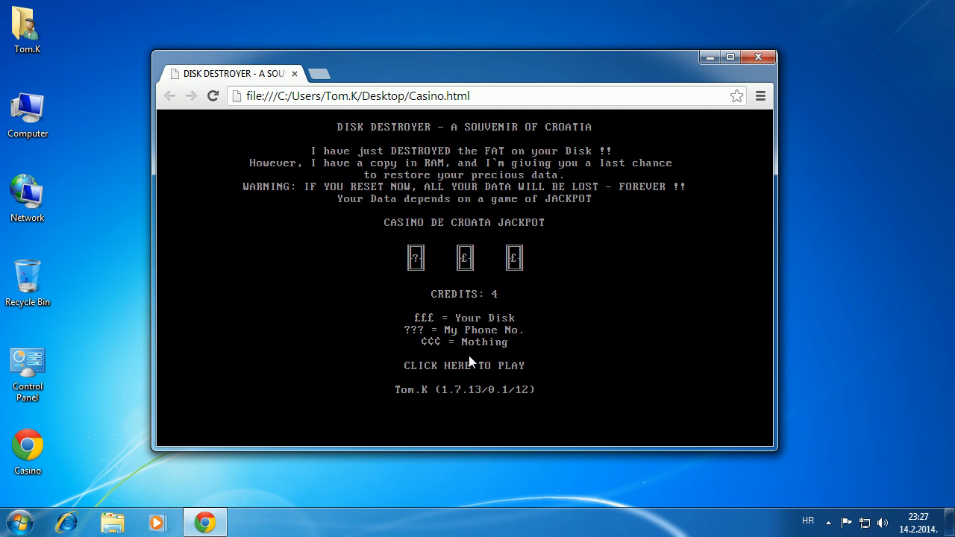
left_click(462, 366)
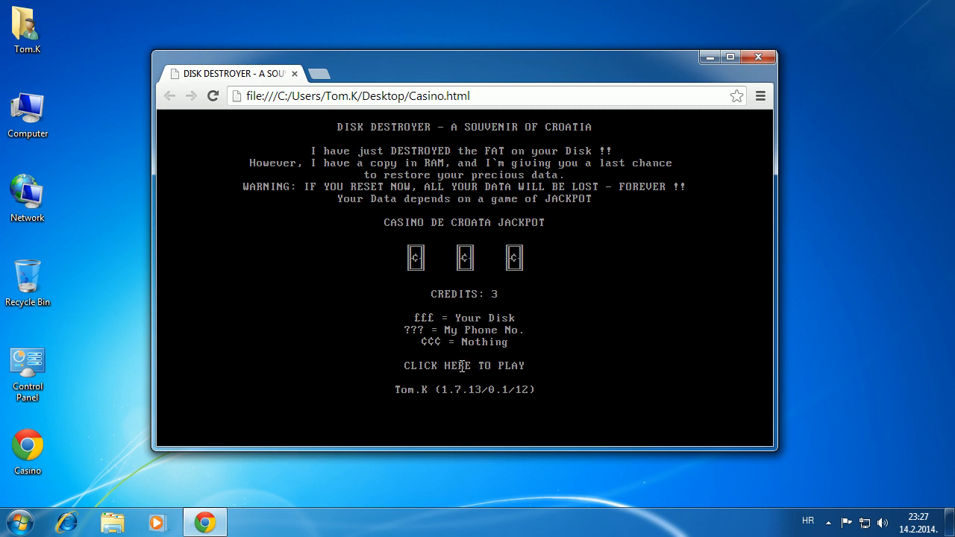
left_click(464, 365)
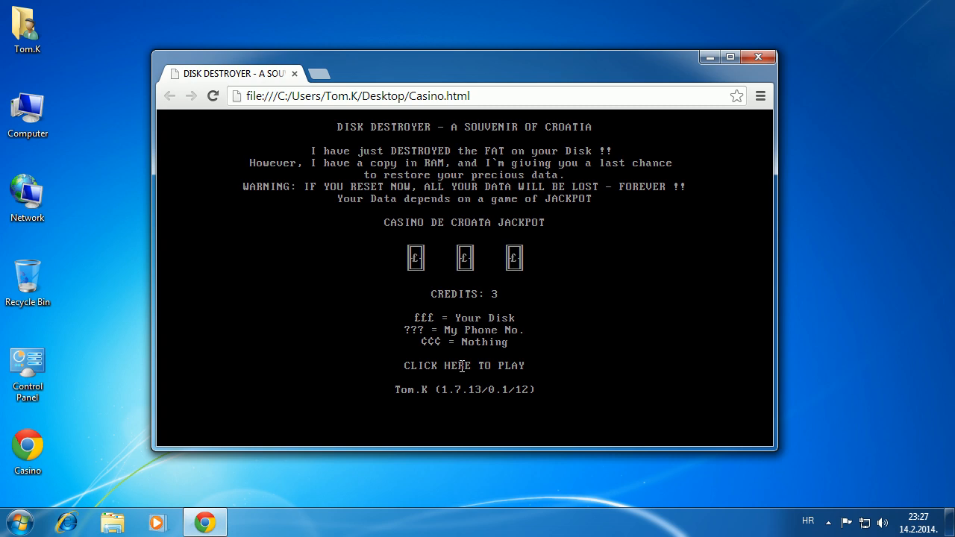
left_click(462, 366)
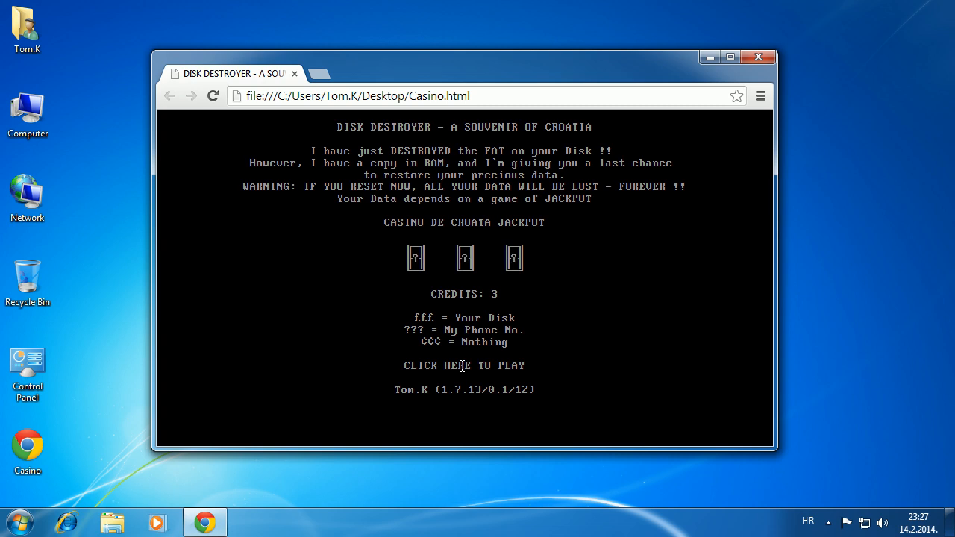
left_click(463, 366)
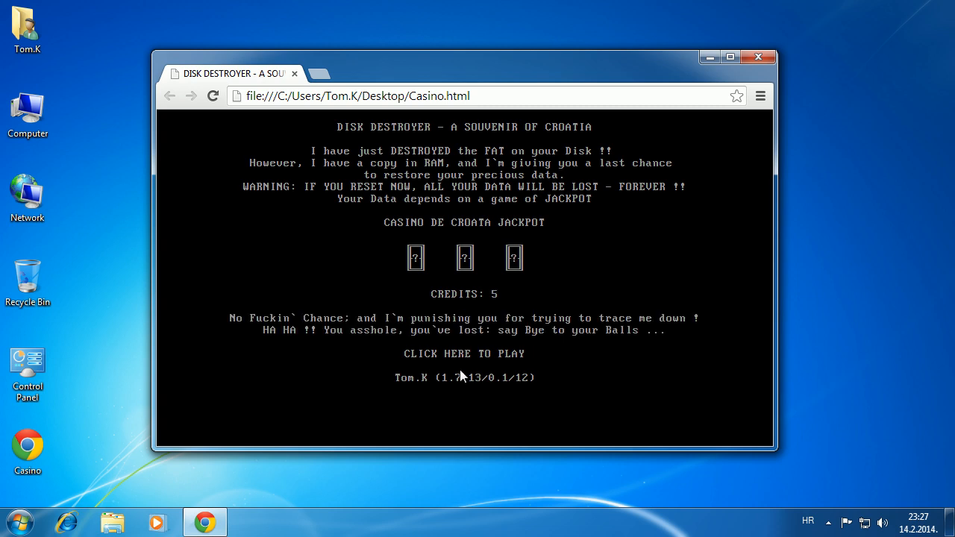
Spin again until three pound signs land and 'BASTARD ! You're lucky this time' appears.
left_click(464, 354)
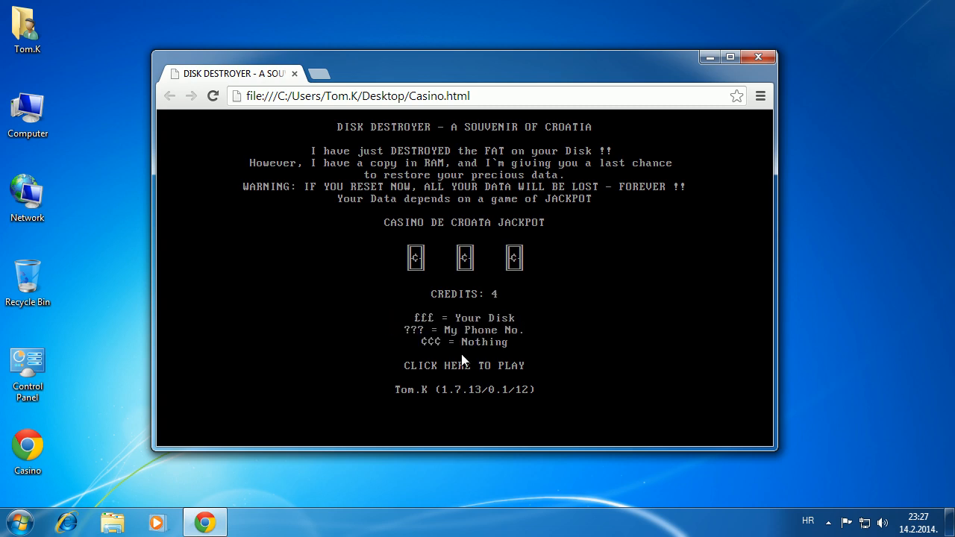
left_click(463, 365)
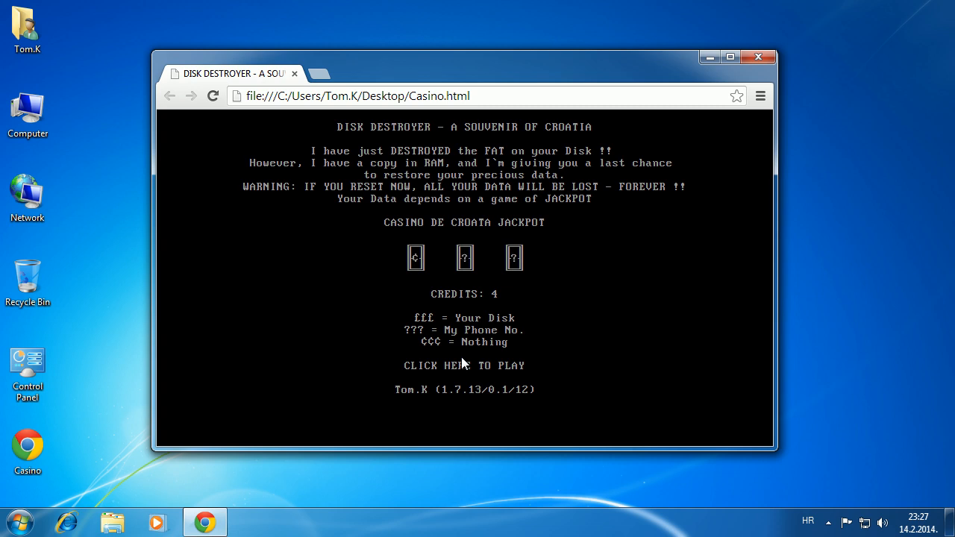
left_click(439, 366)
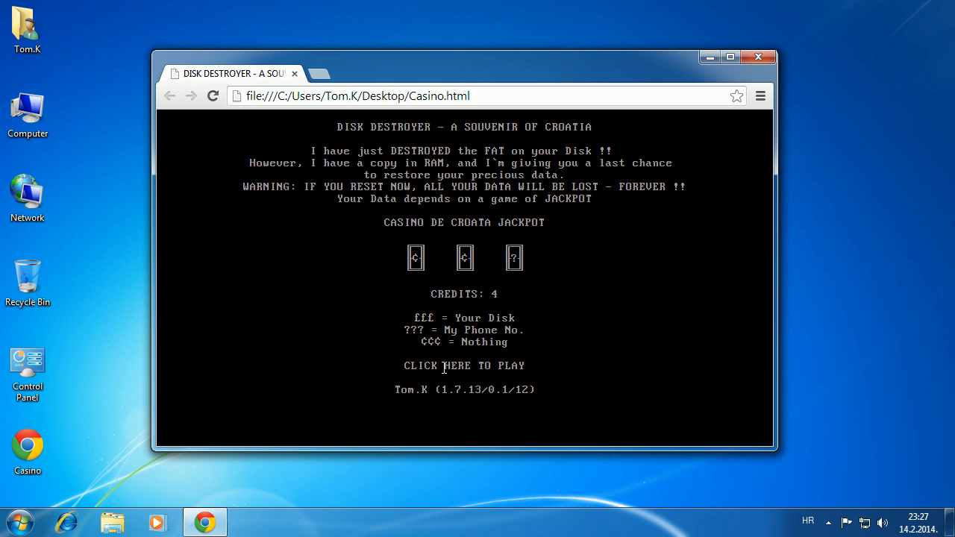
left_click(463, 366)
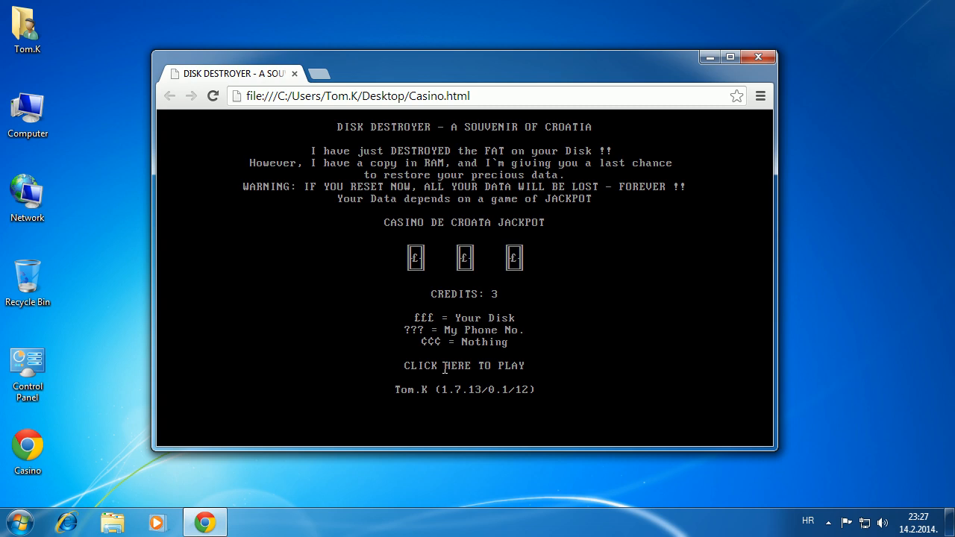
left_click(463, 365)
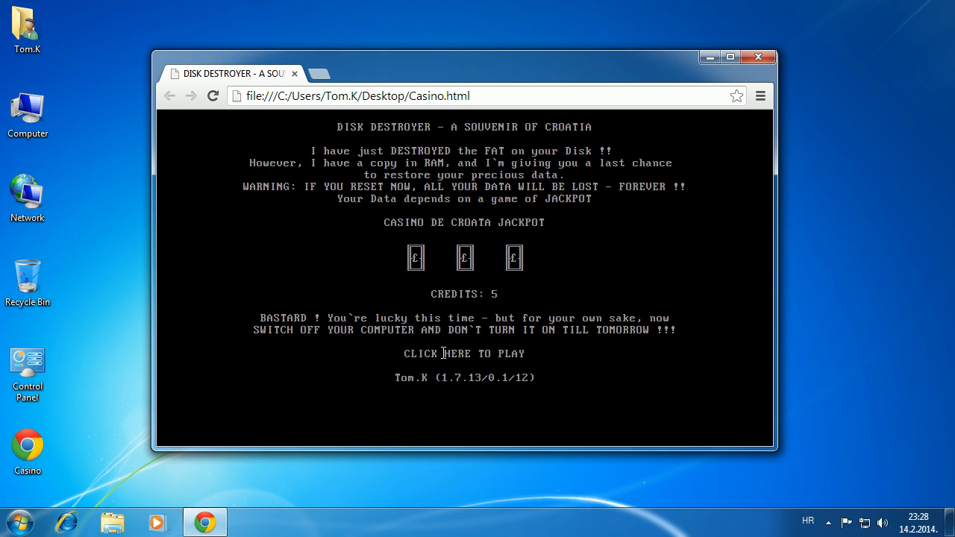
Begin a new game after the win and spin once, leaving 4 credits with ?££ on the reels.
left_click(463, 352)
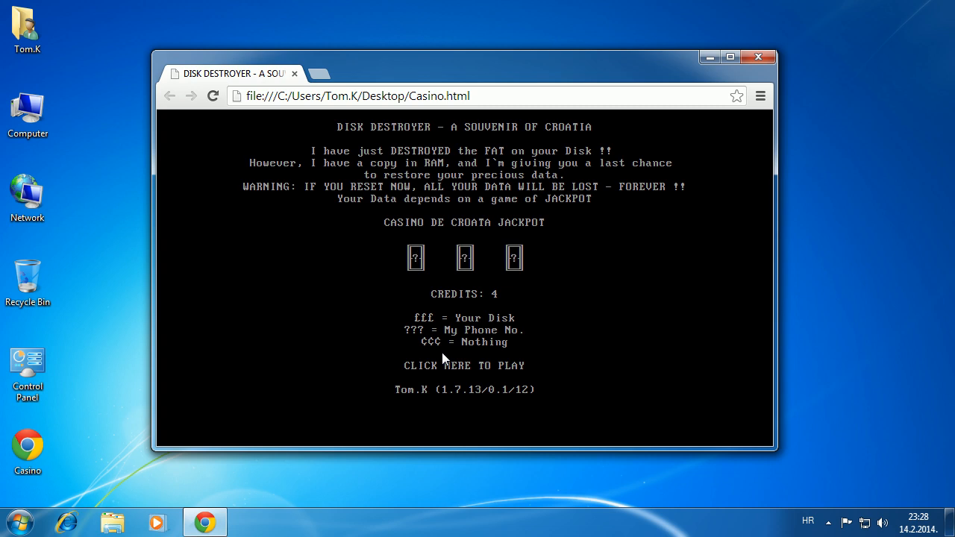
left_click(462, 365)
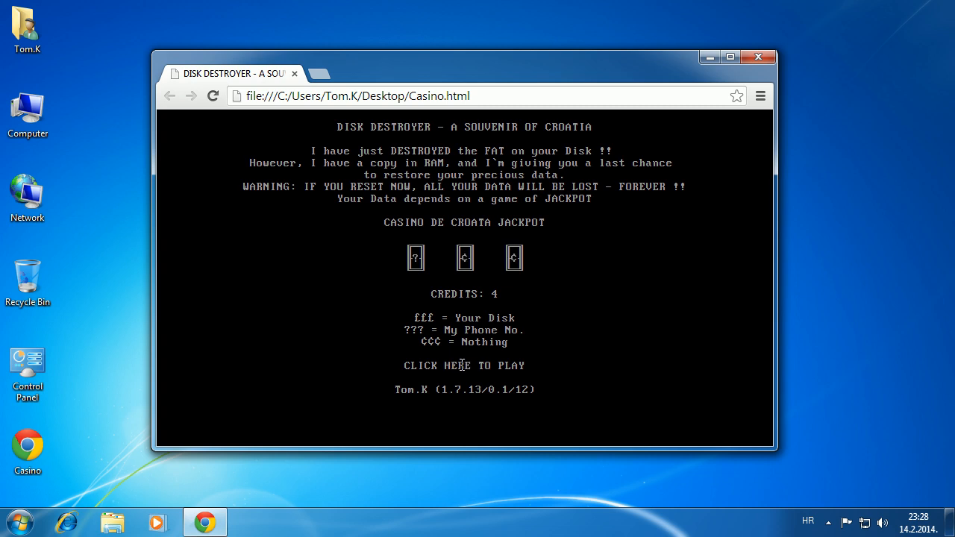
left_click(463, 365)
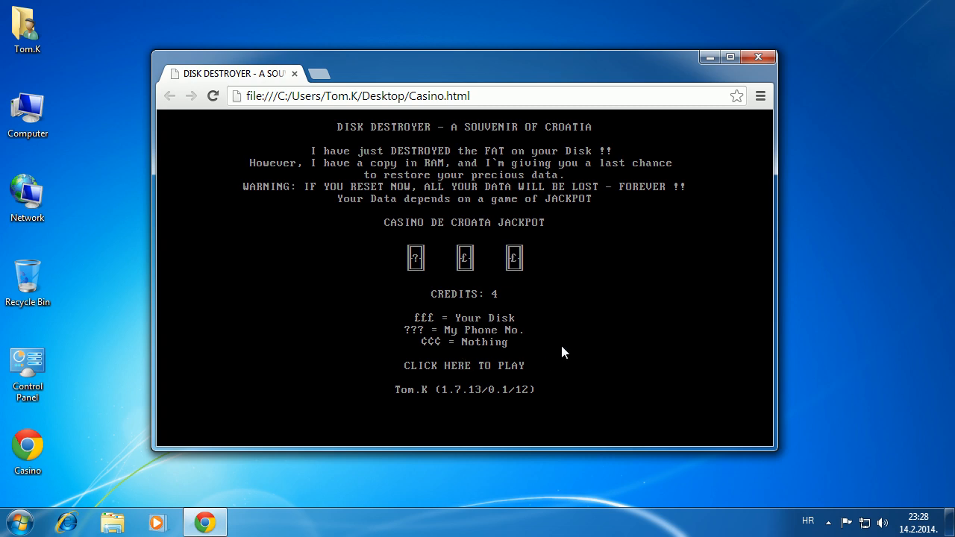
mouse_move(549, 341)
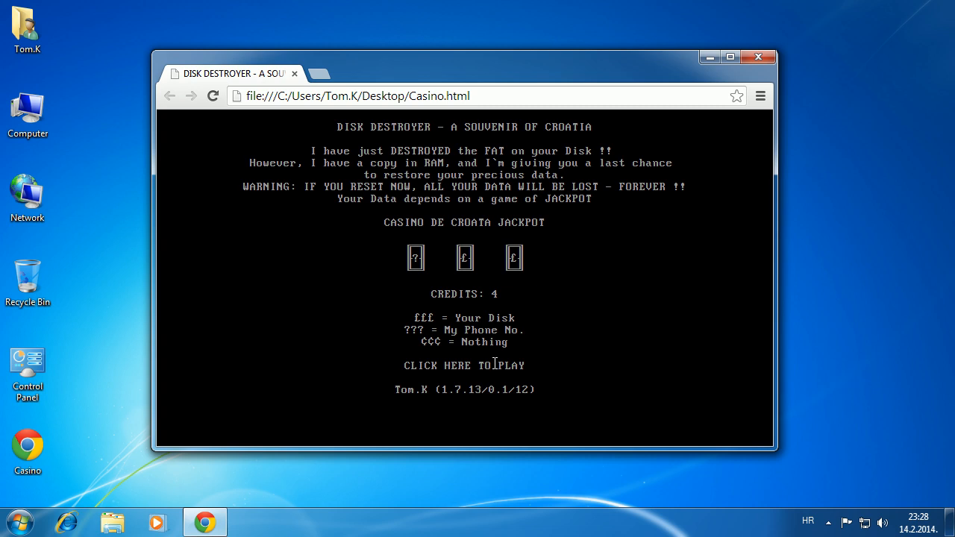
mouse_move(492, 367)
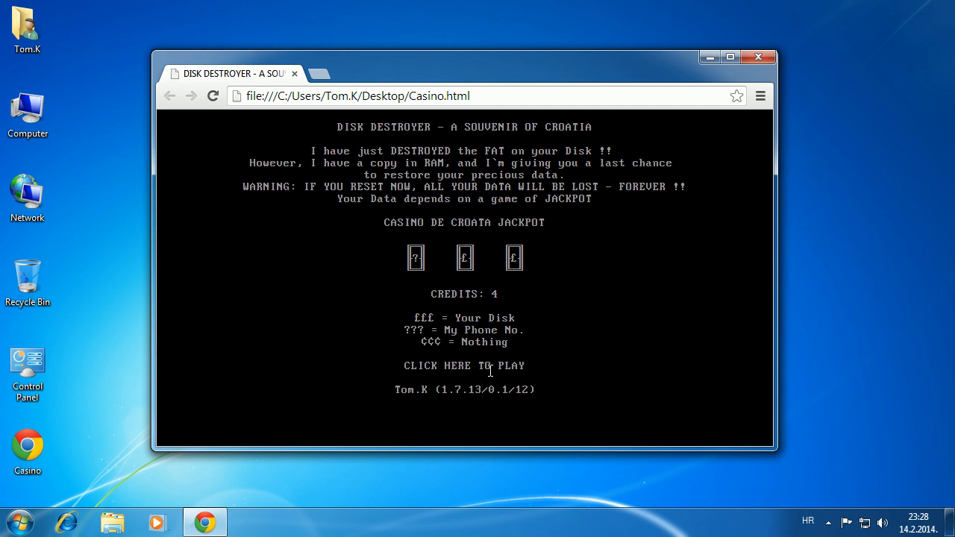
mouse_move(487, 370)
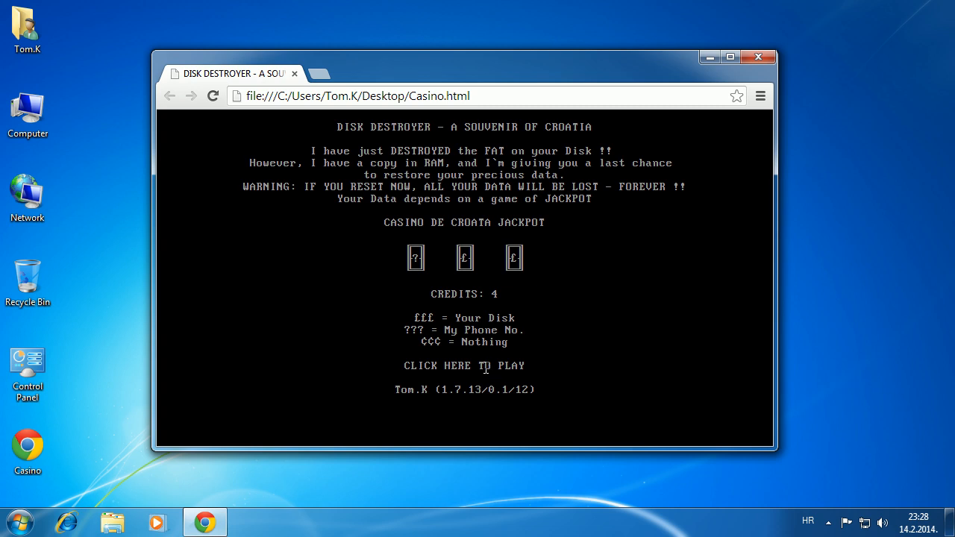
mouse_move(543, 288)
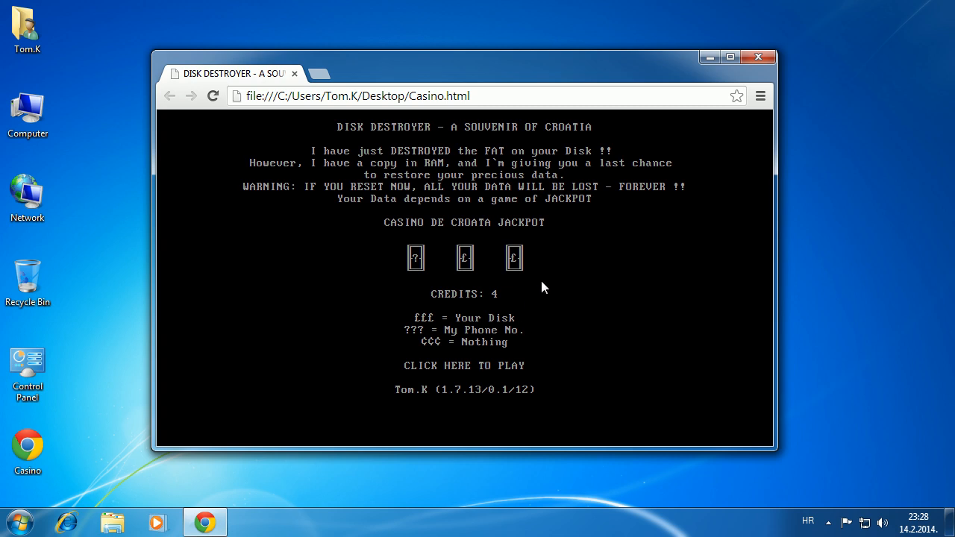